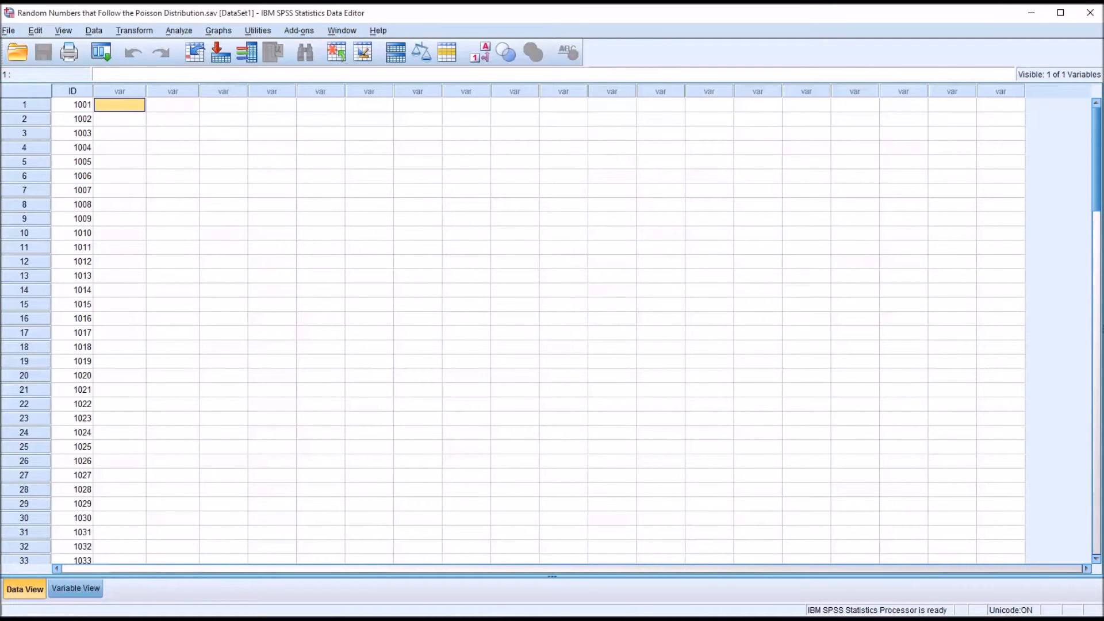
mouse_move(598, 580)
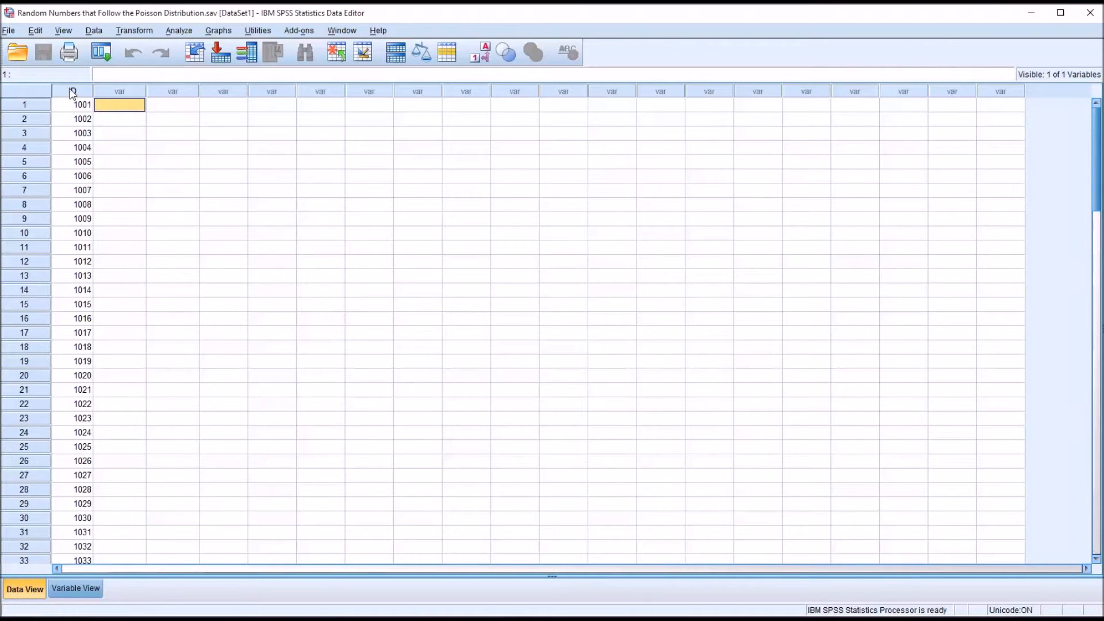
Check the variable definitions, then return to the case data grid.
click(76, 588)
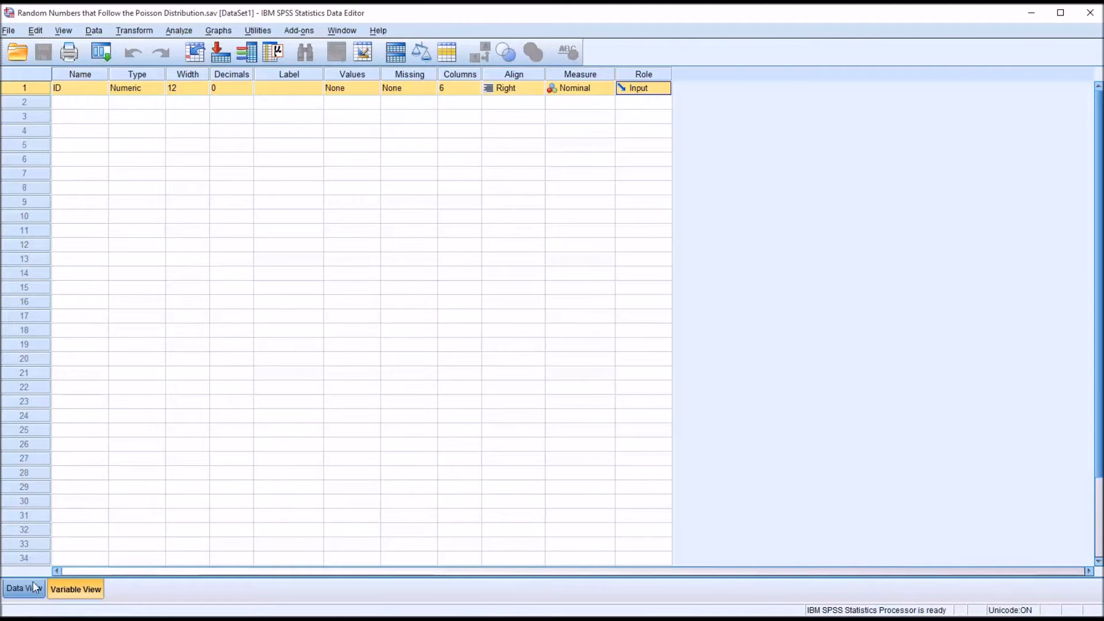
click(23, 589)
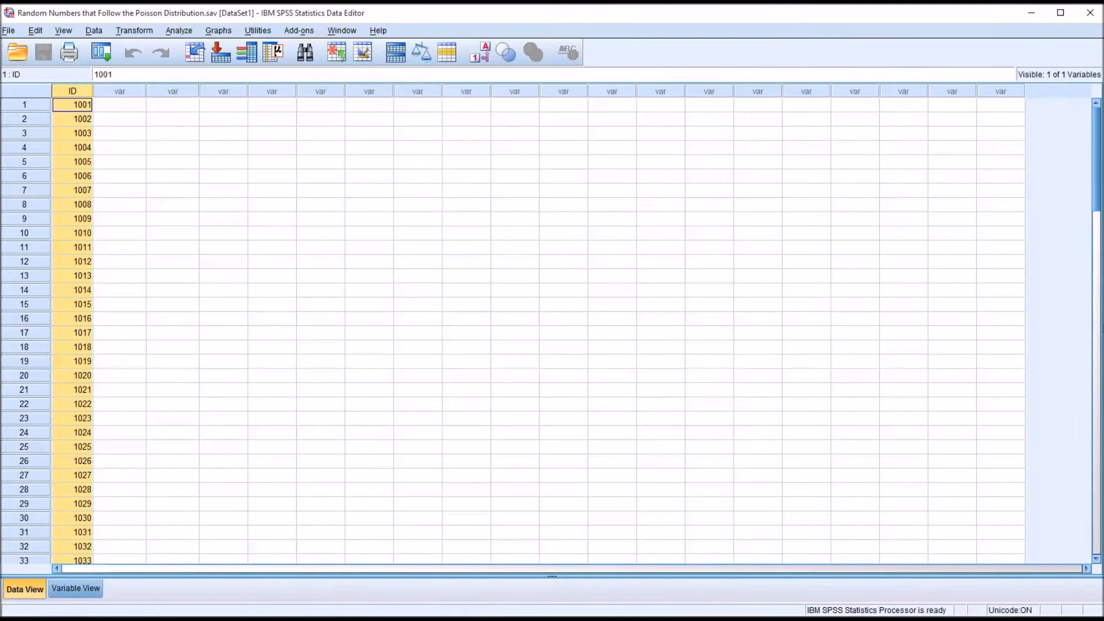
scroll(down, 3)
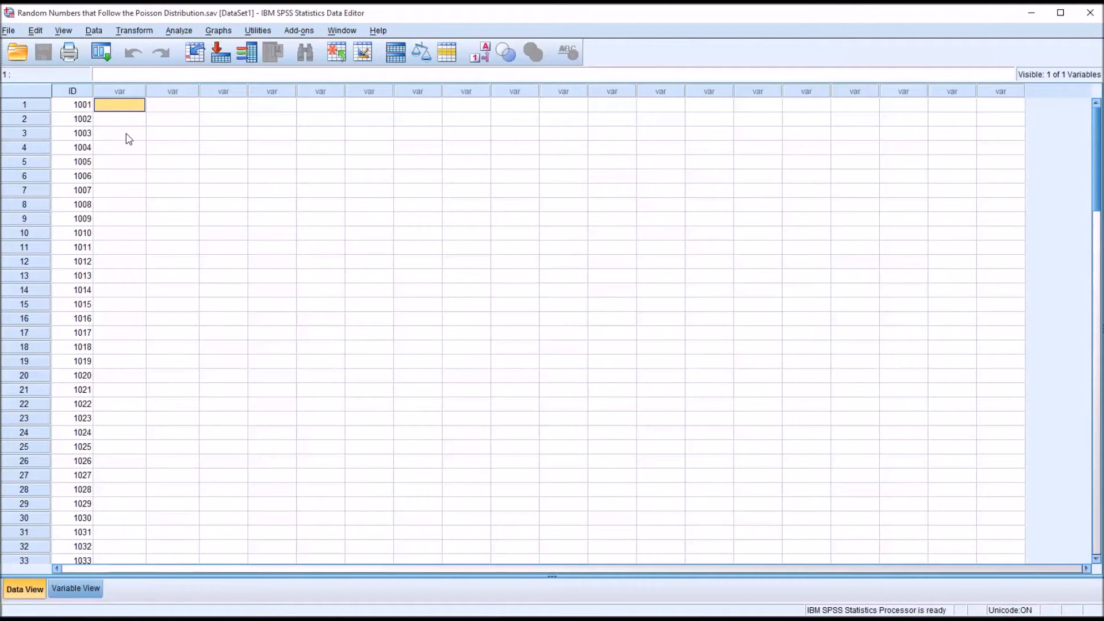
mouse_move(138, 126)
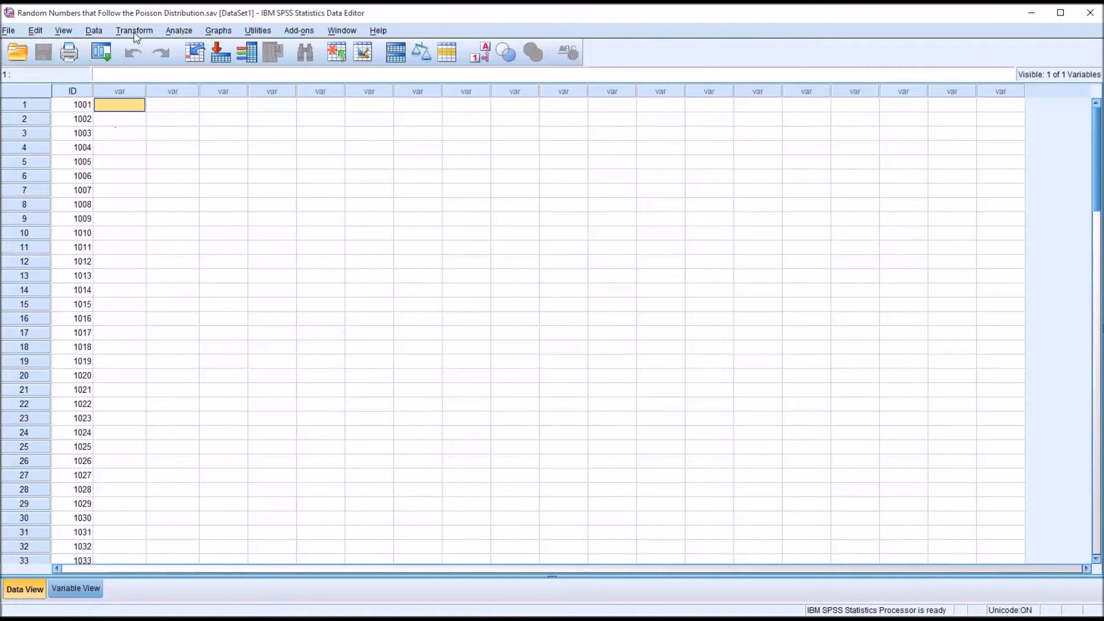
Compute target variable RV1 as RV.POISSON(10) from the Random Numbers function group.
click(134, 30)
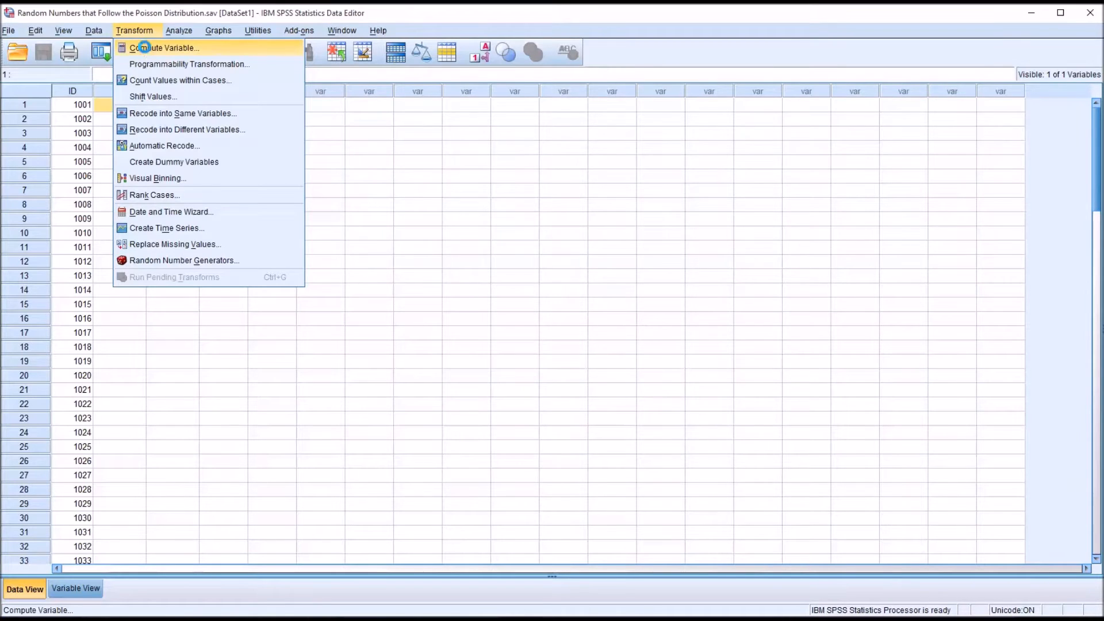
click(166, 47)
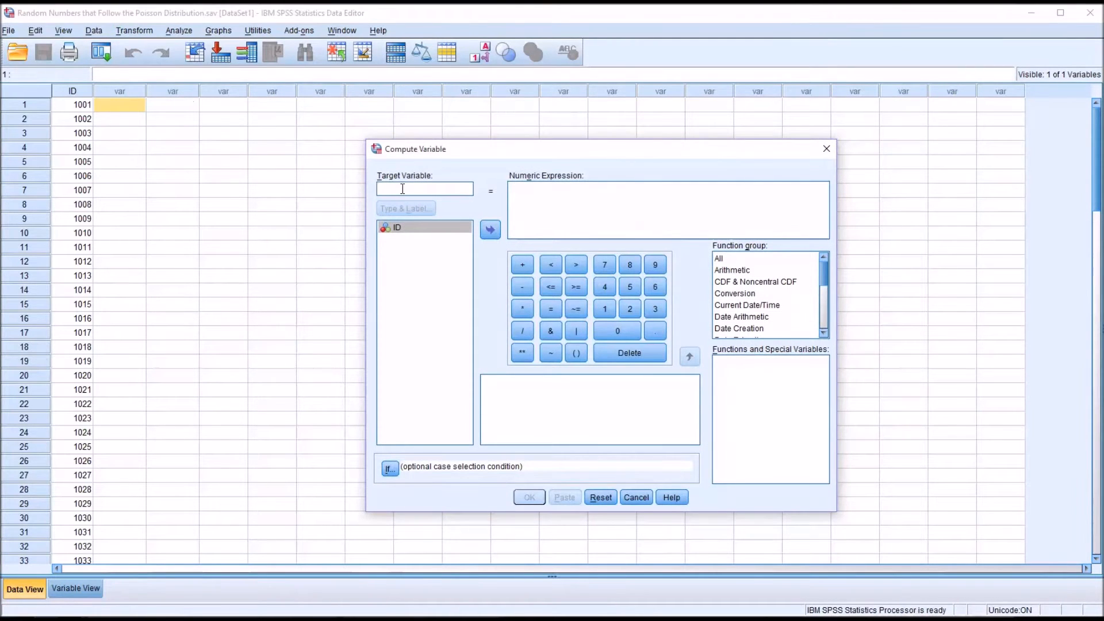
text(RV1)
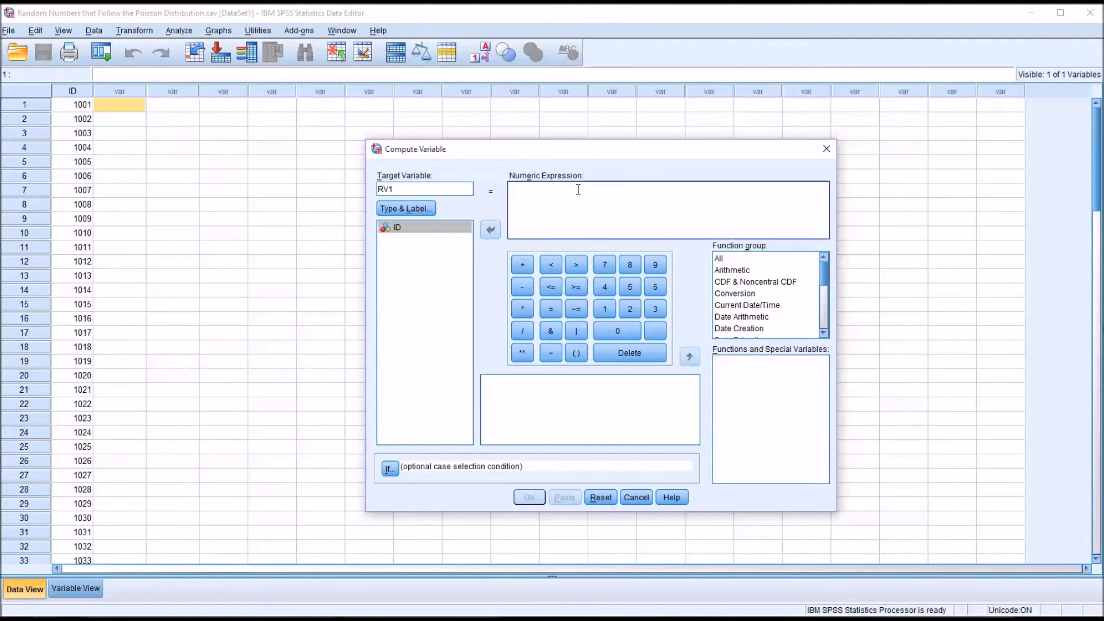
scroll(down, 3)
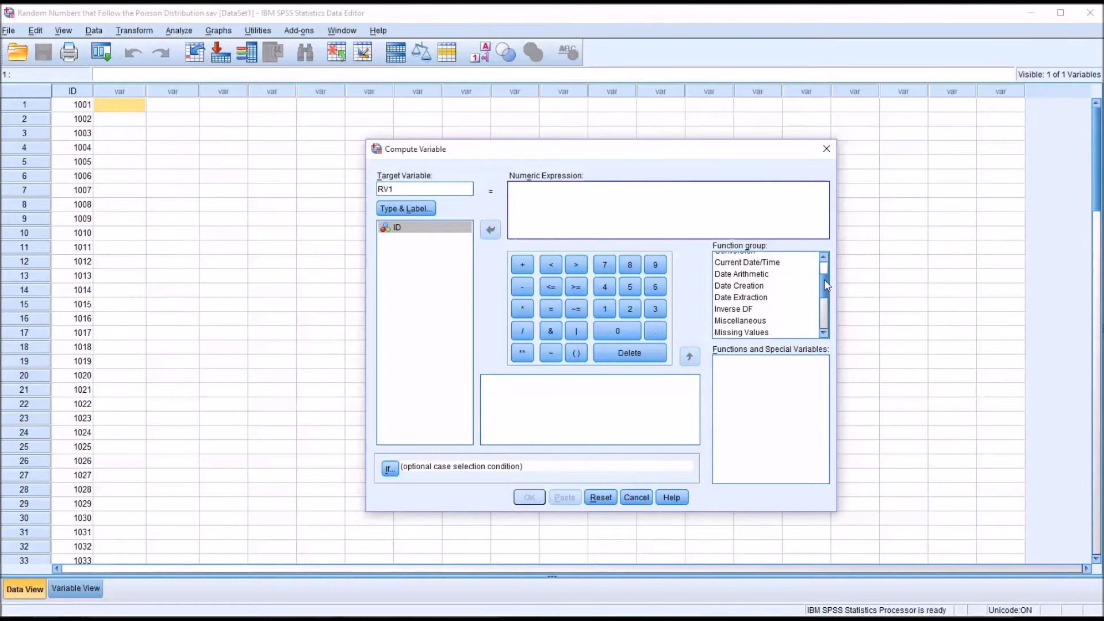
click(747, 288)
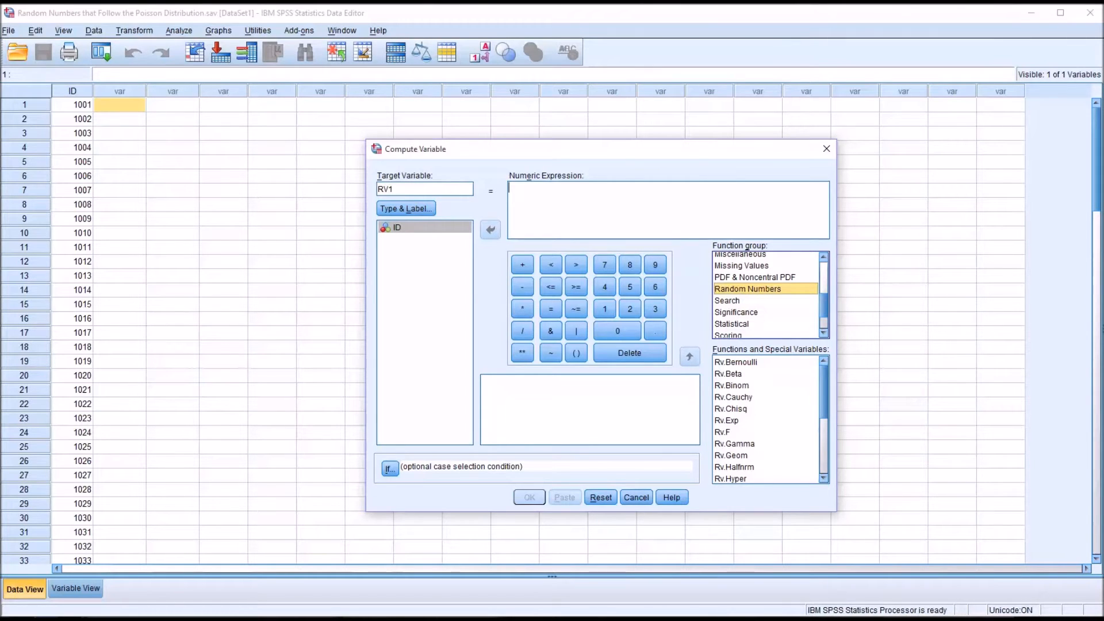
mouse_move(825, 403)
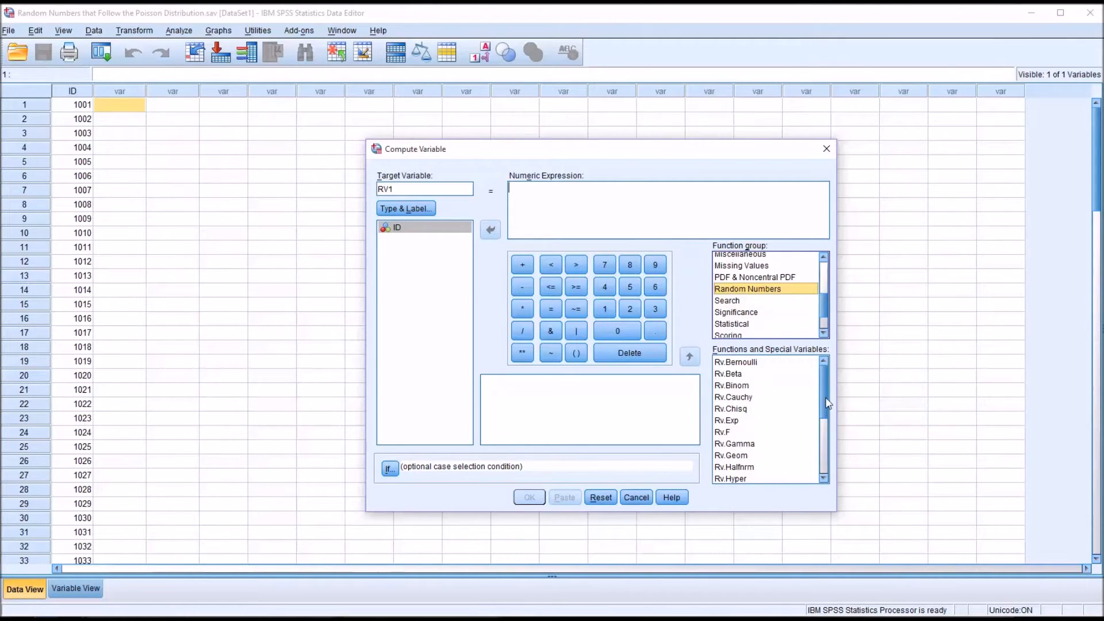
scroll(down, 3)
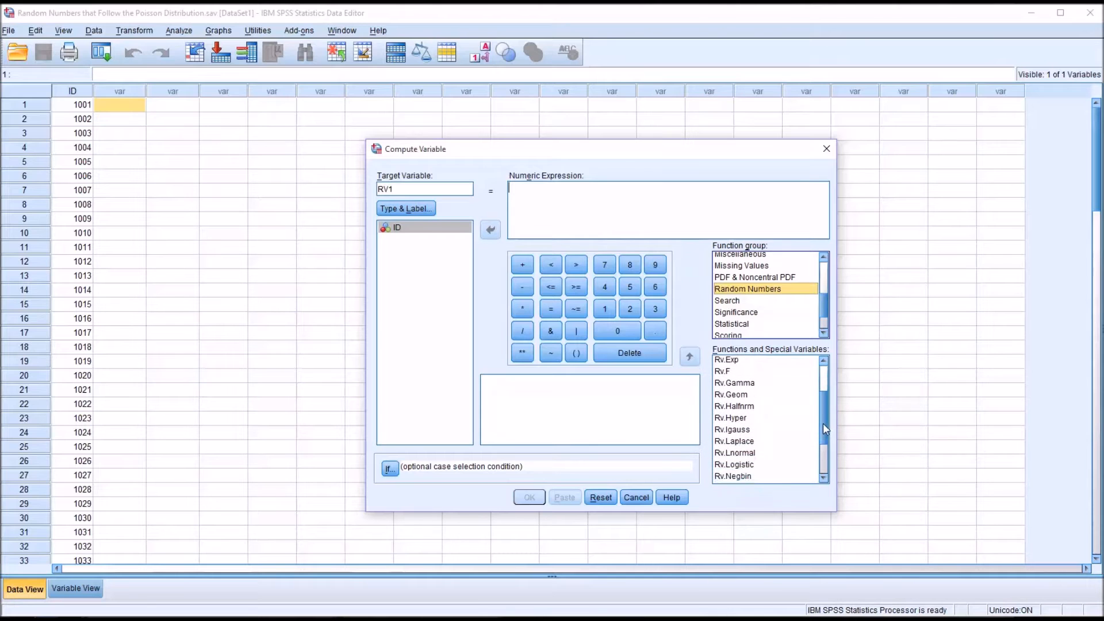
click(734, 465)
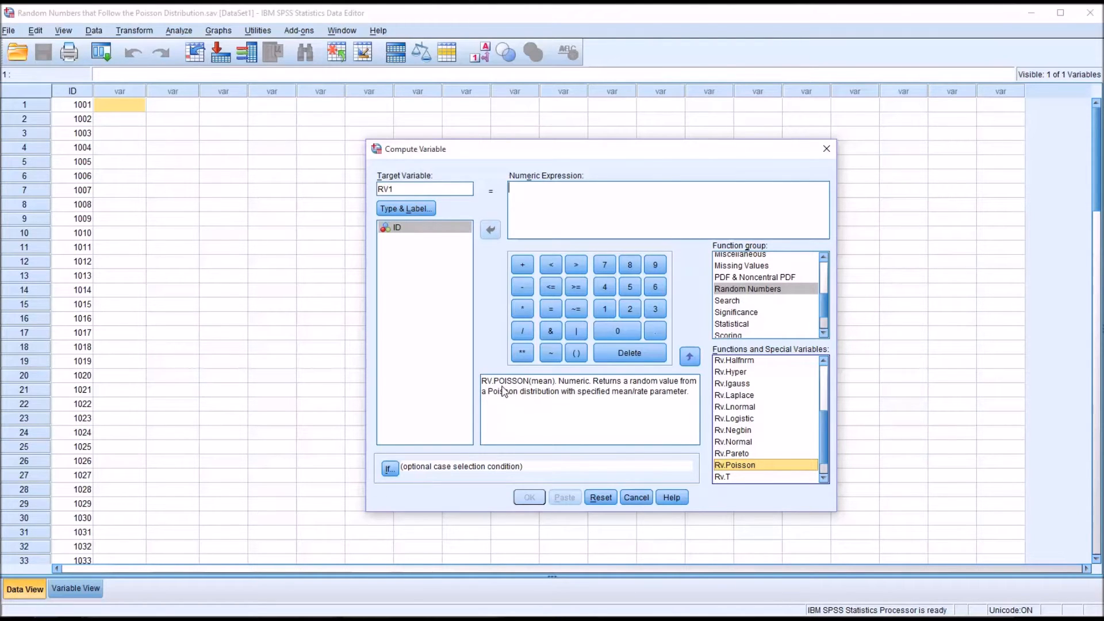
mouse_move(508, 390)
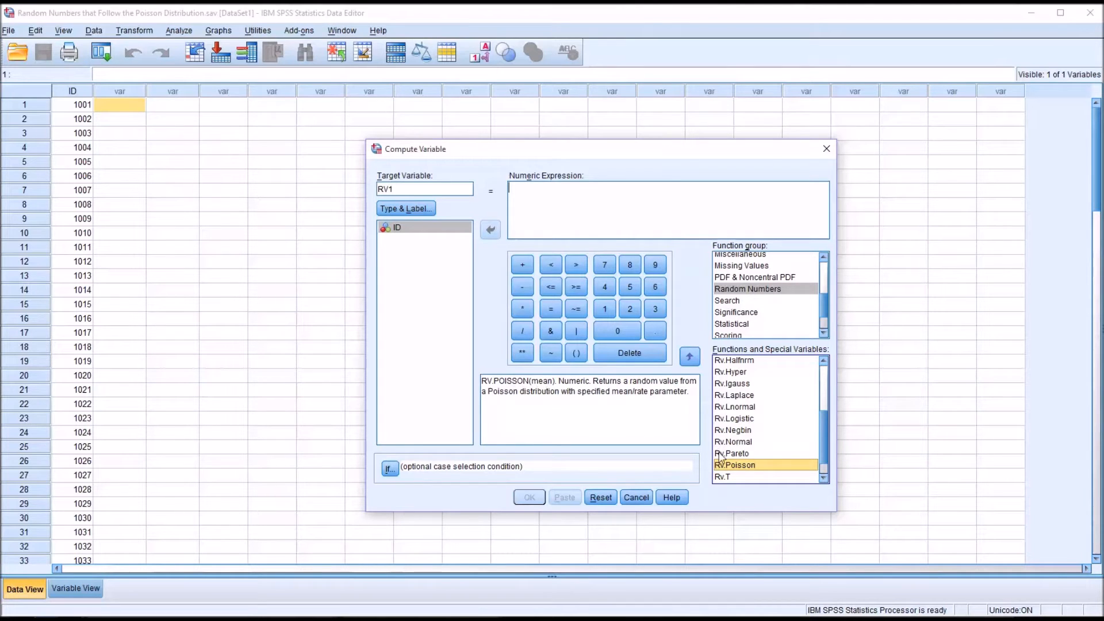
double_click(735, 465)
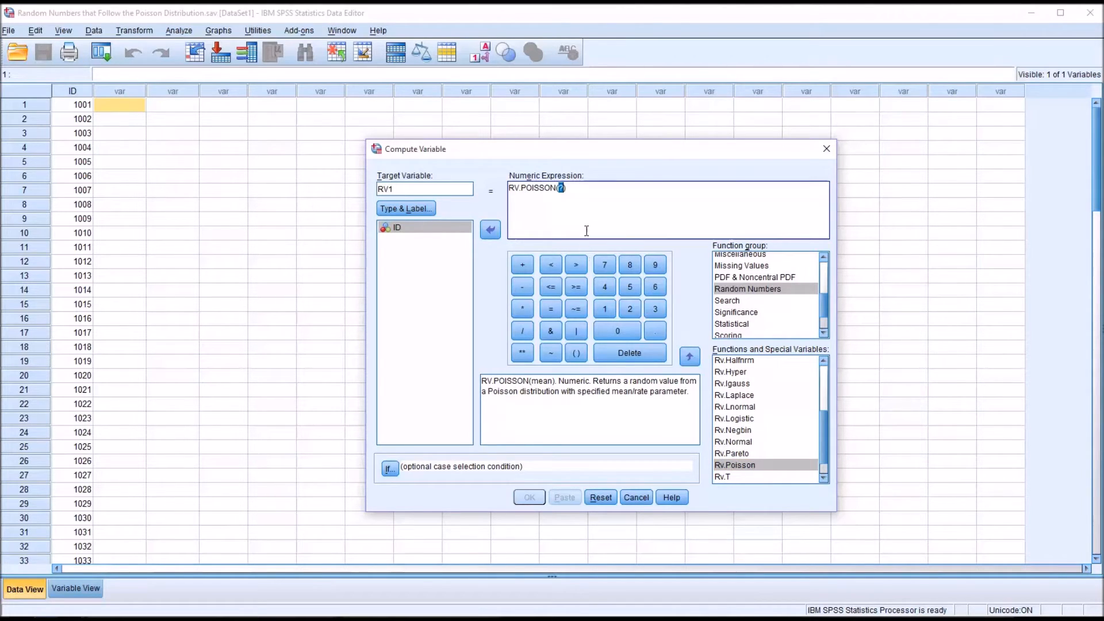
text(10)
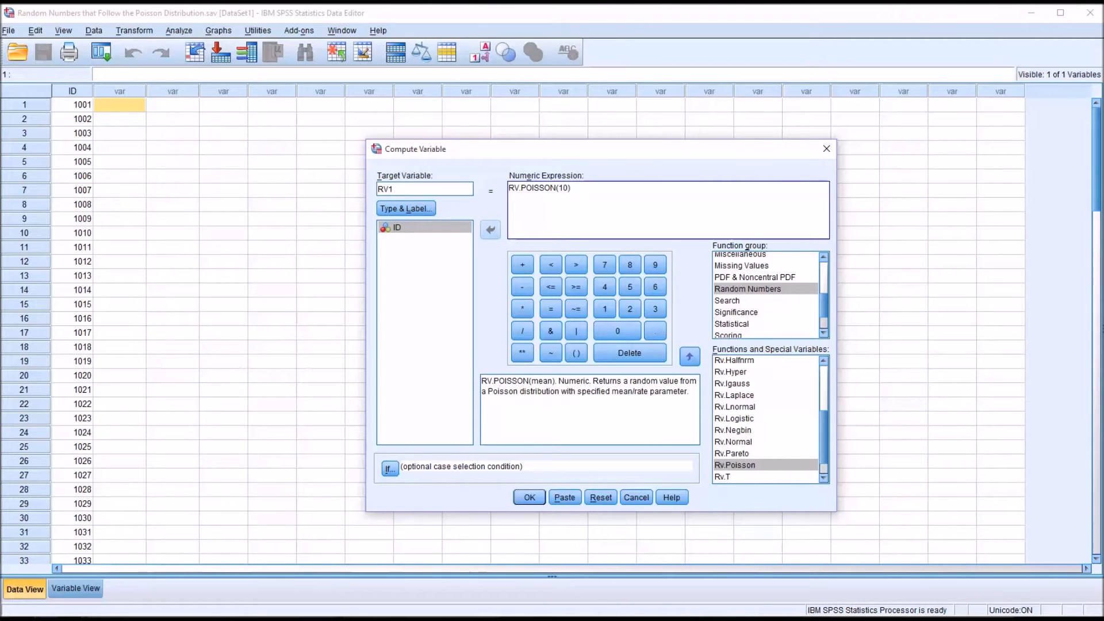
click(529, 497)
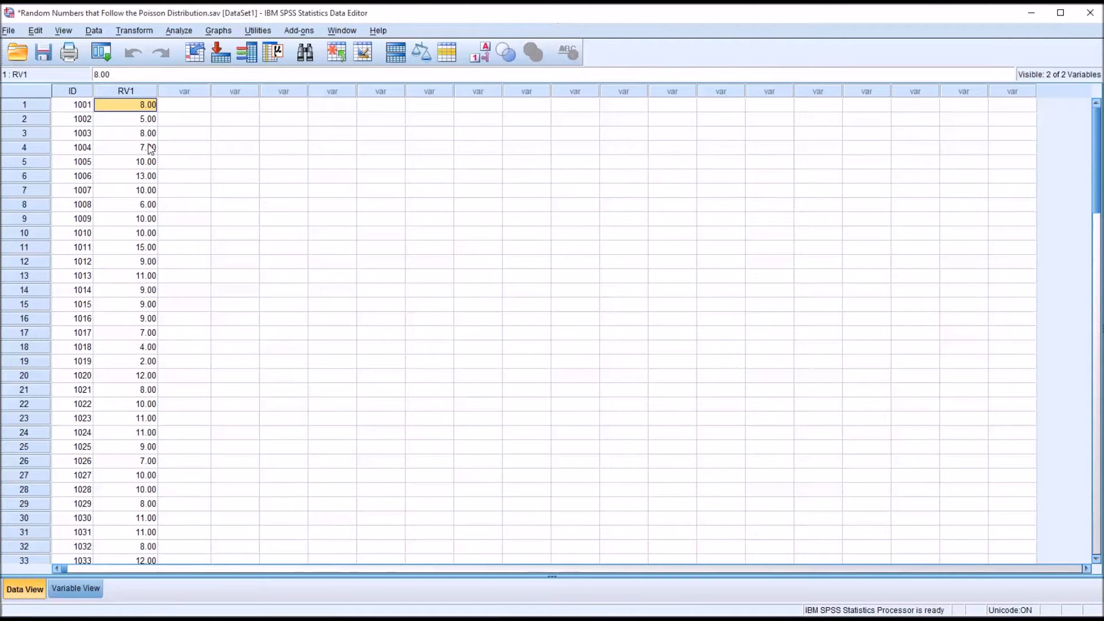
Compute target variable RV2 with the same RV.POISSON(10) expression.
click(134, 31)
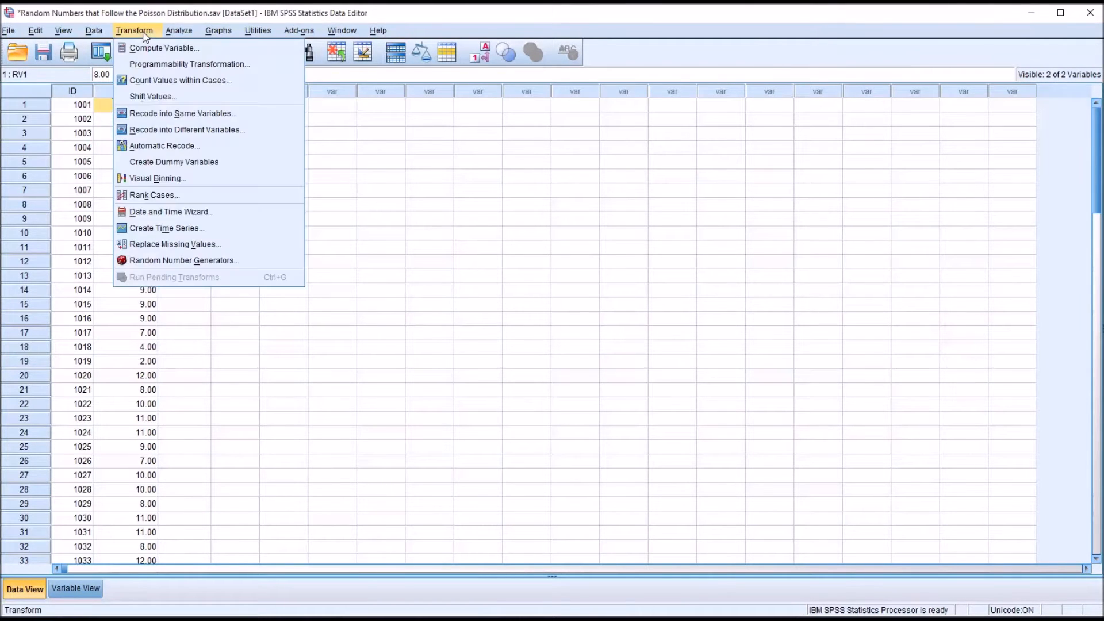
click(164, 47)
text(RV2)
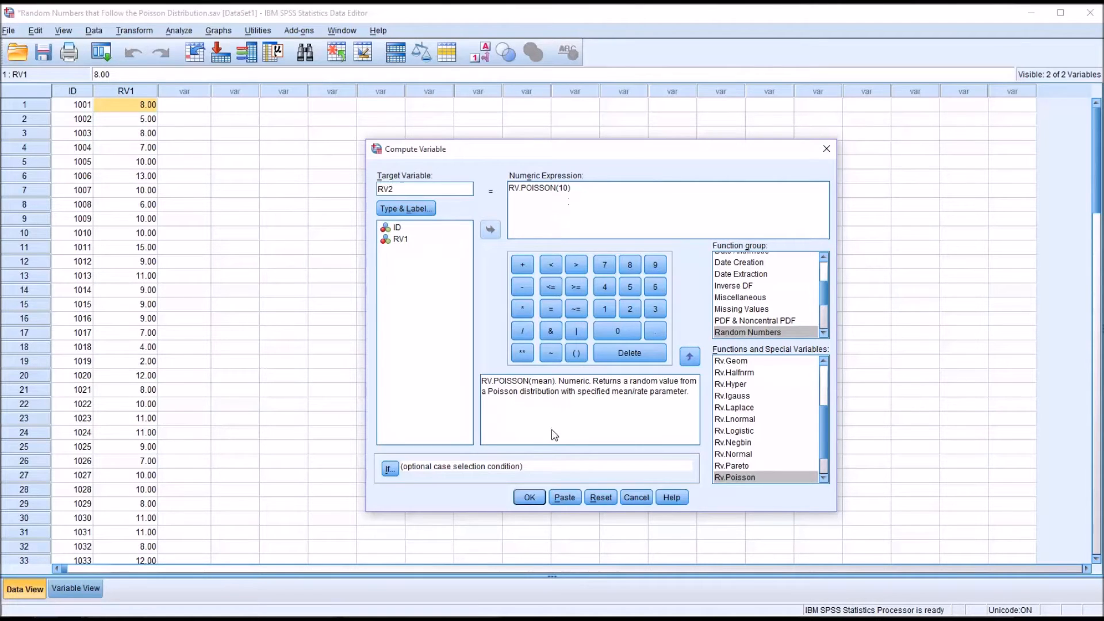
click(529, 497)
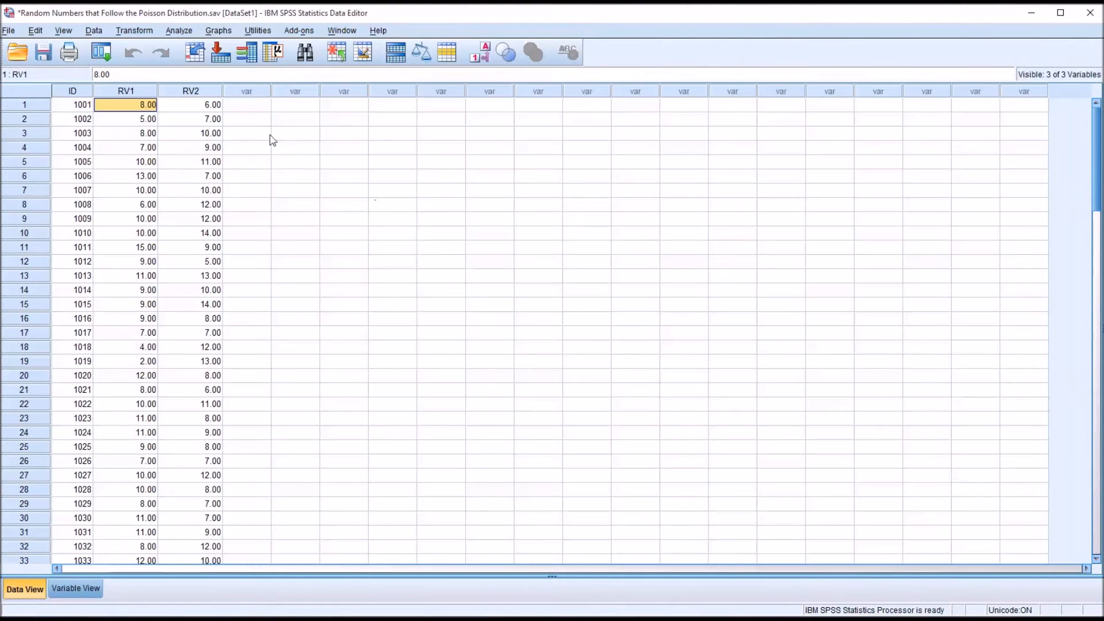
mouse_move(326, 288)
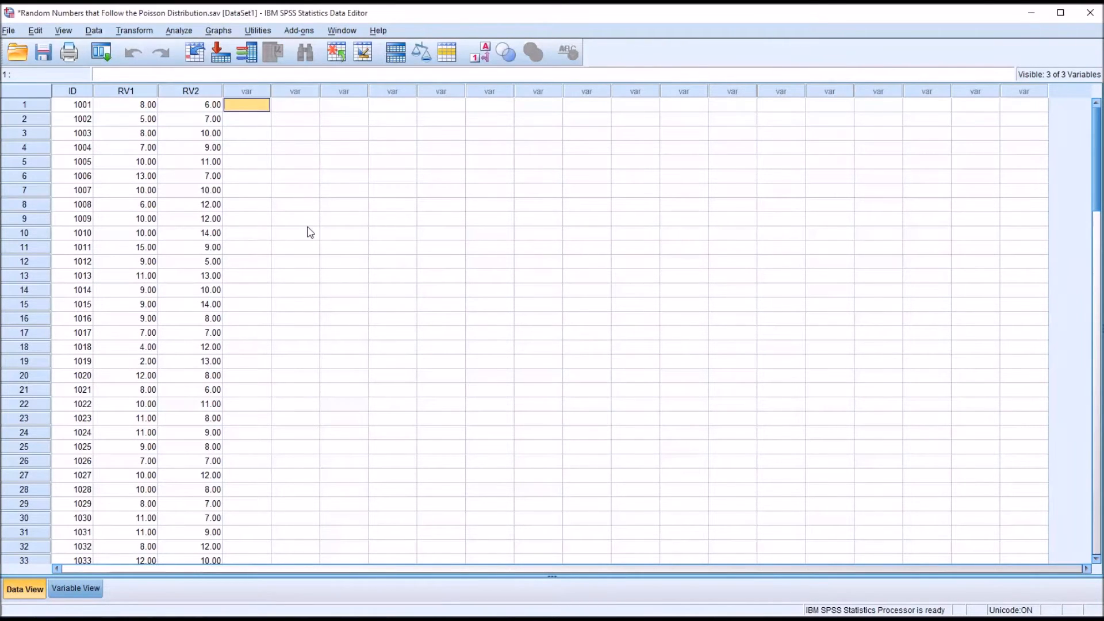
Select the RV1 and RV2 columns, then clear the selection.
click(125, 91)
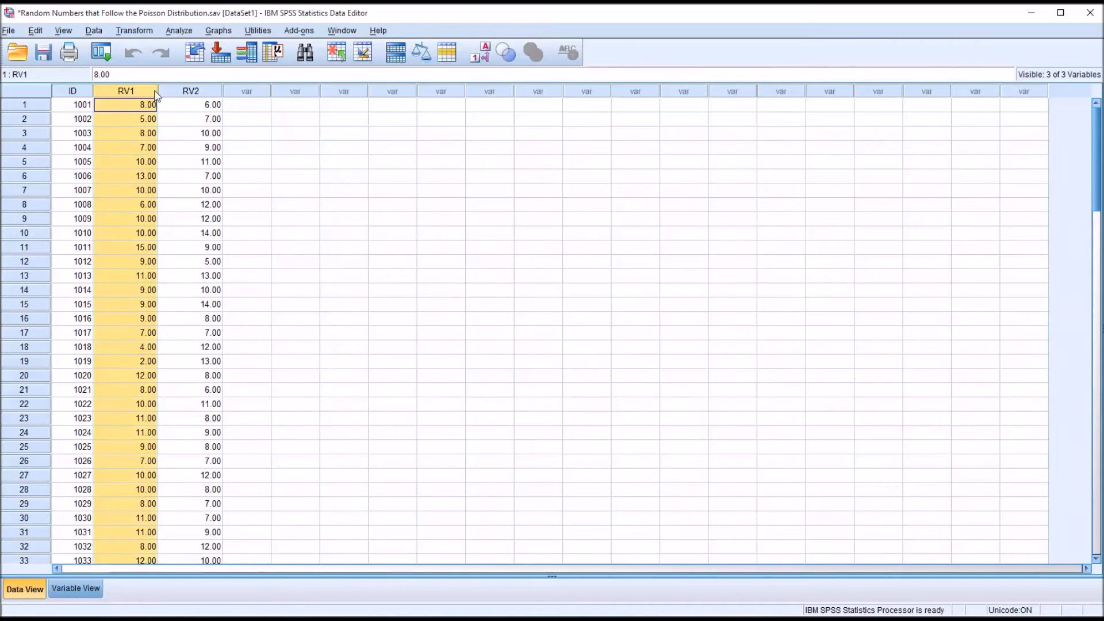
click(190, 104)
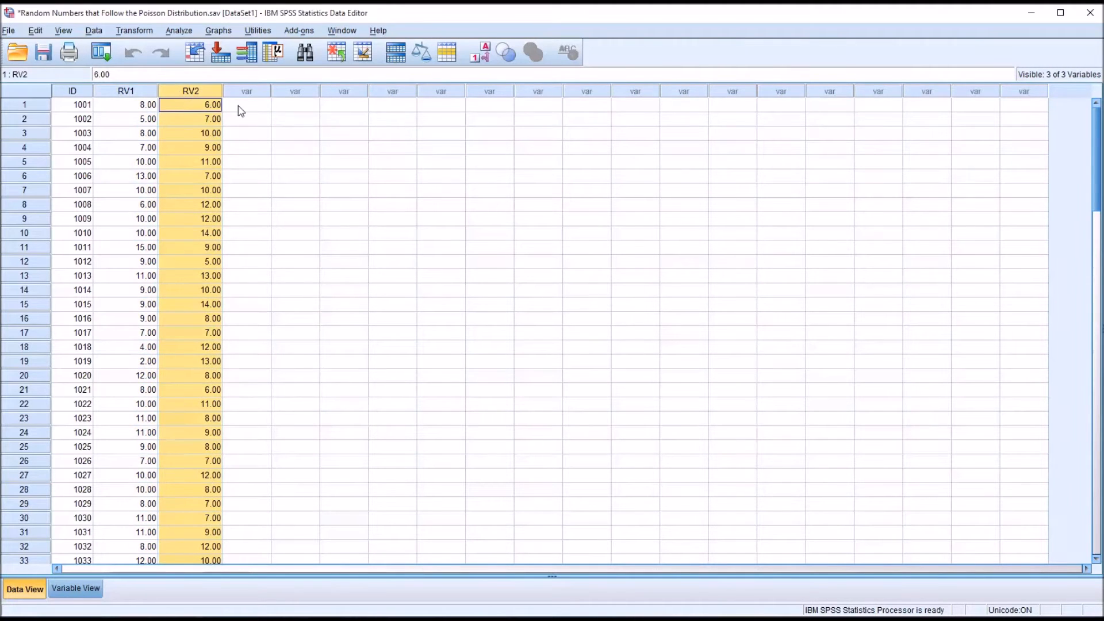
click(245, 105)
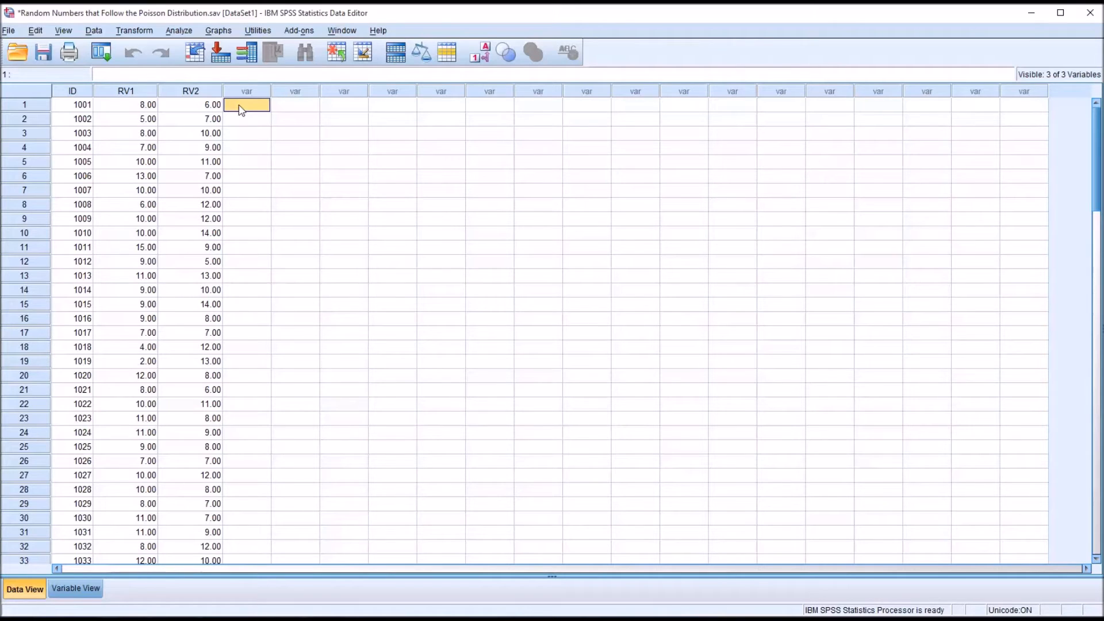
mouse_move(219, 173)
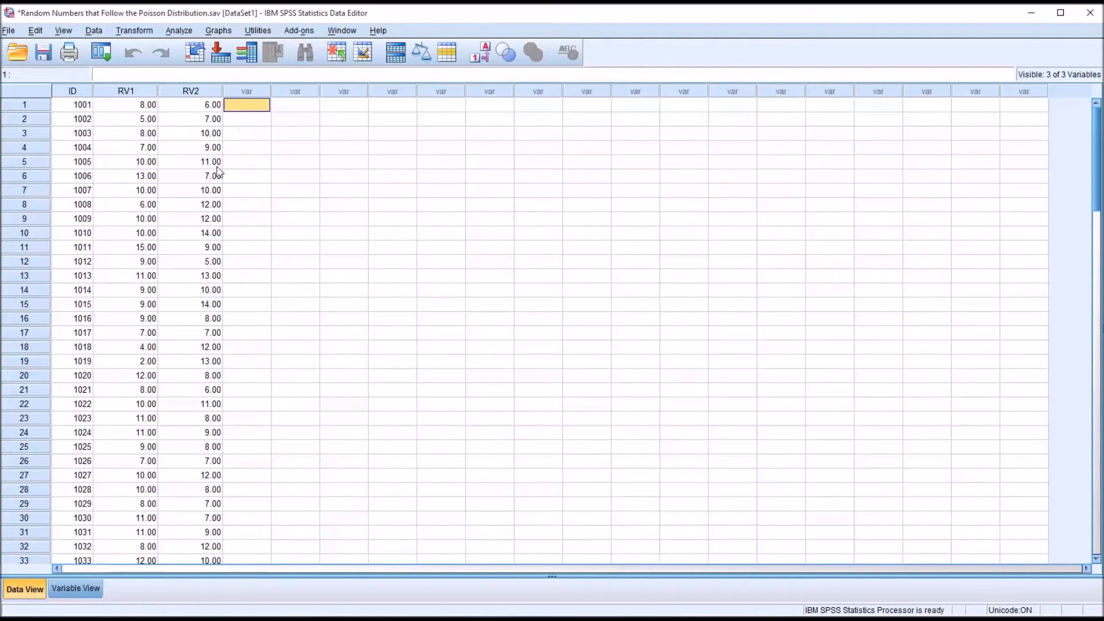
Set RV1's measurement level to Scale in Variable View, then return to Data View.
click(75, 589)
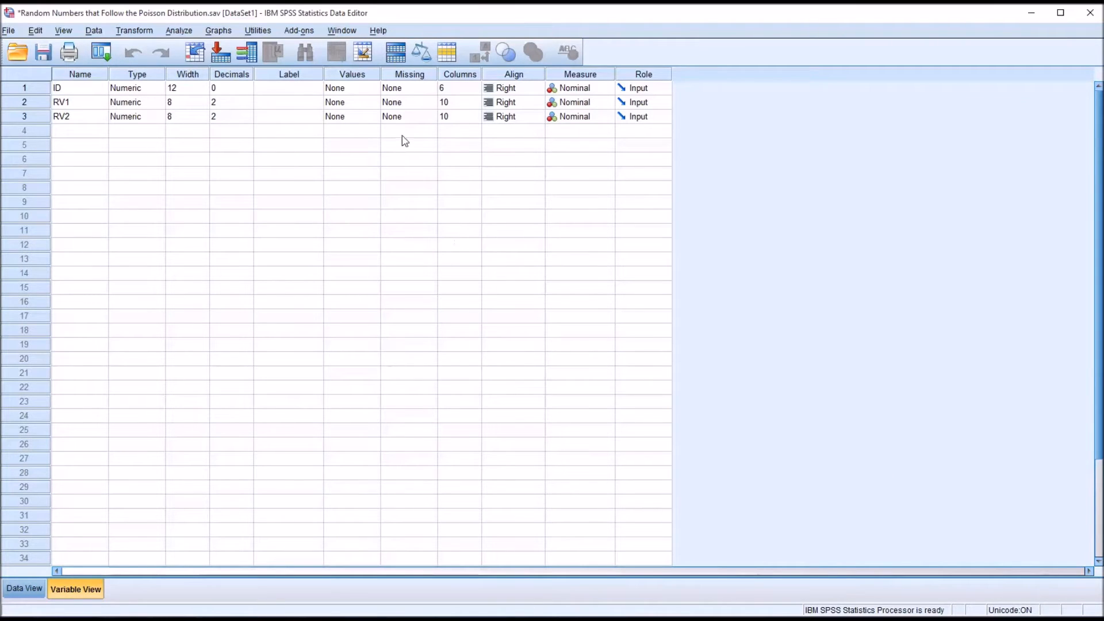
mouse_move(83, 113)
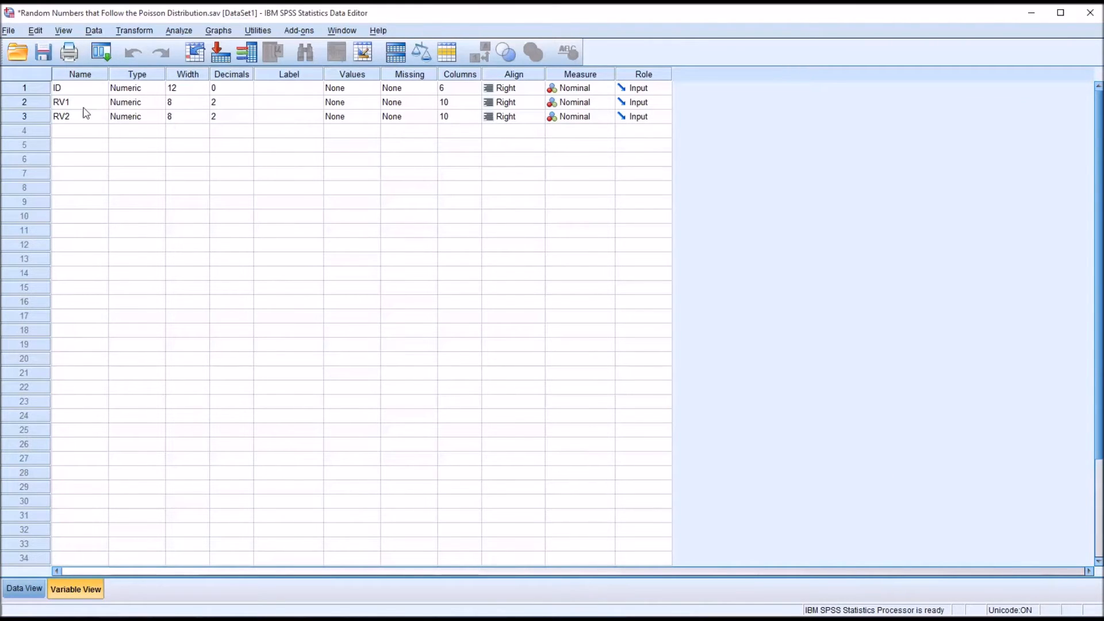
click(606, 103)
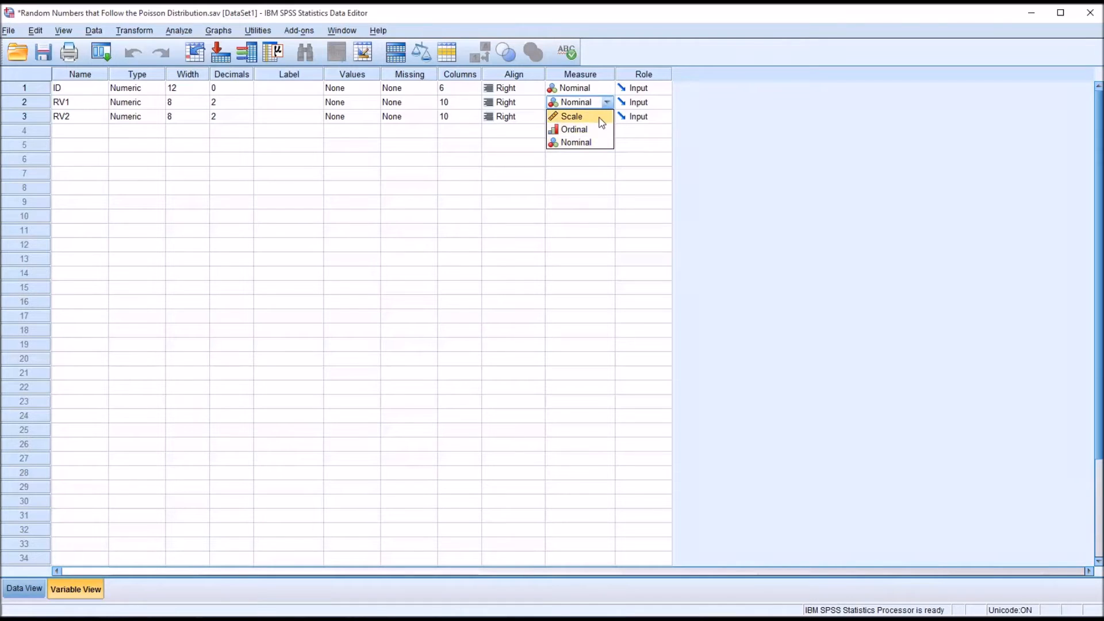
click(571, 117)
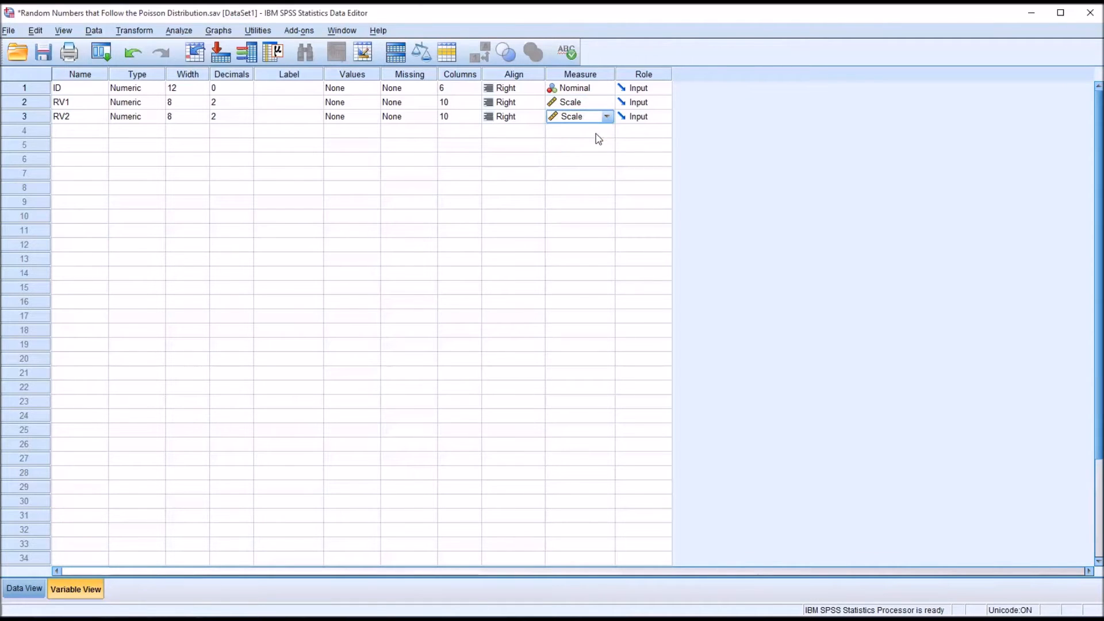
click(23, 587)
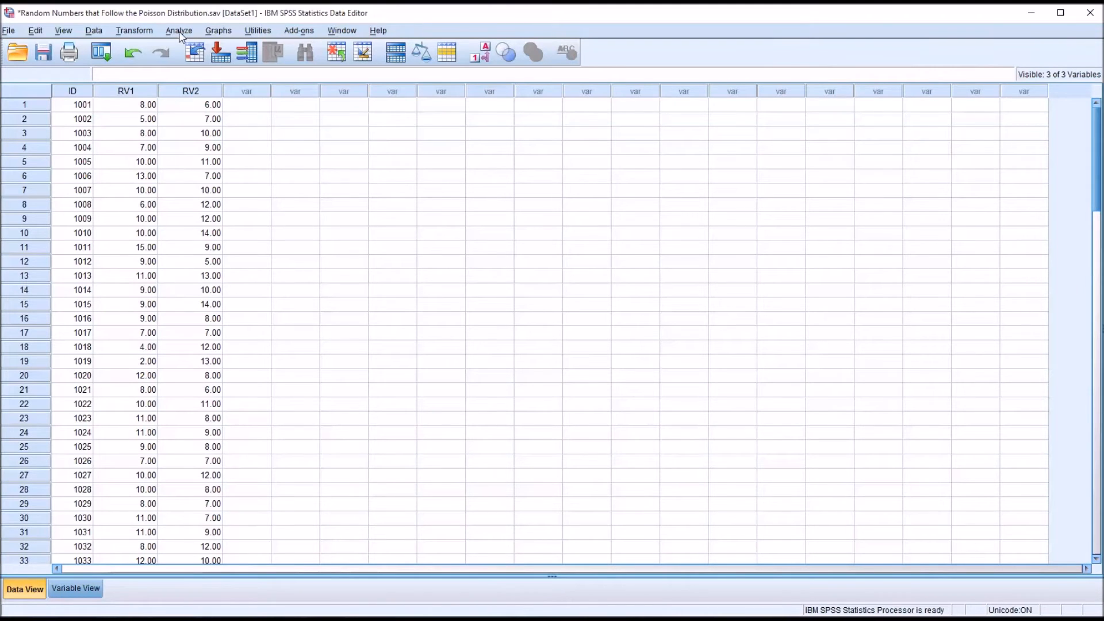
Run Descriptives on RV1 and RV2 with mean and variance statistics.
click(179, 30)
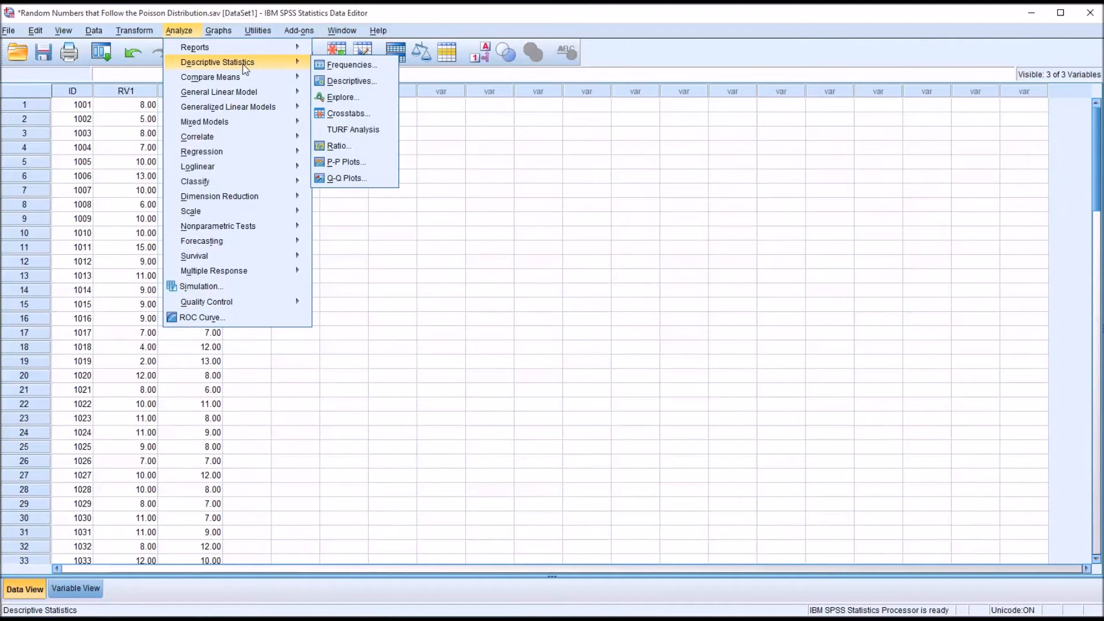
click(351, 81)
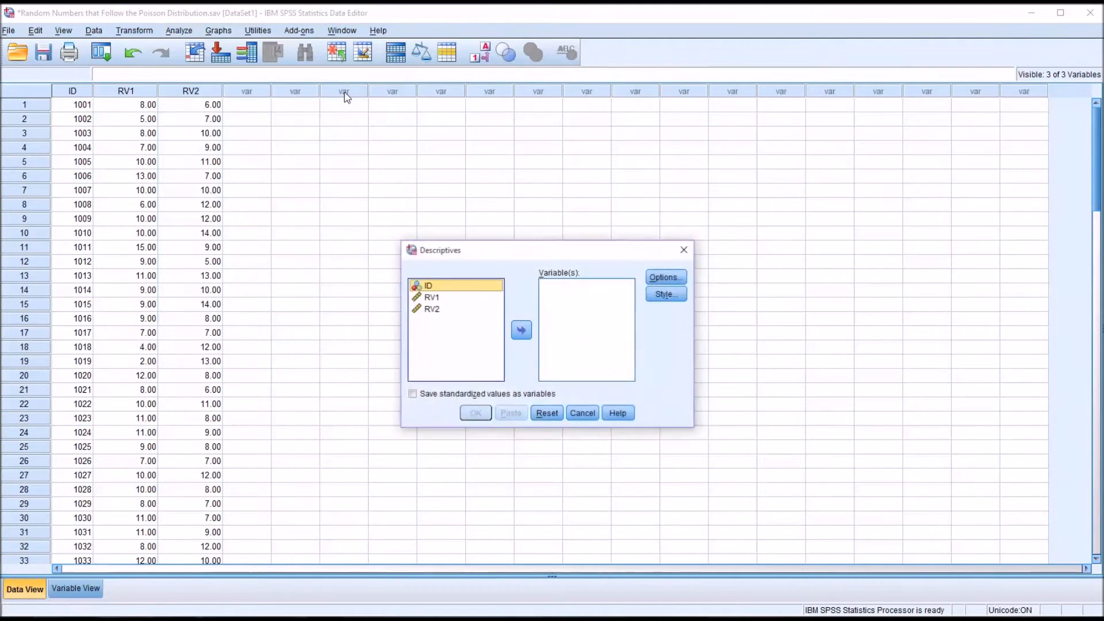
click(521, 329)
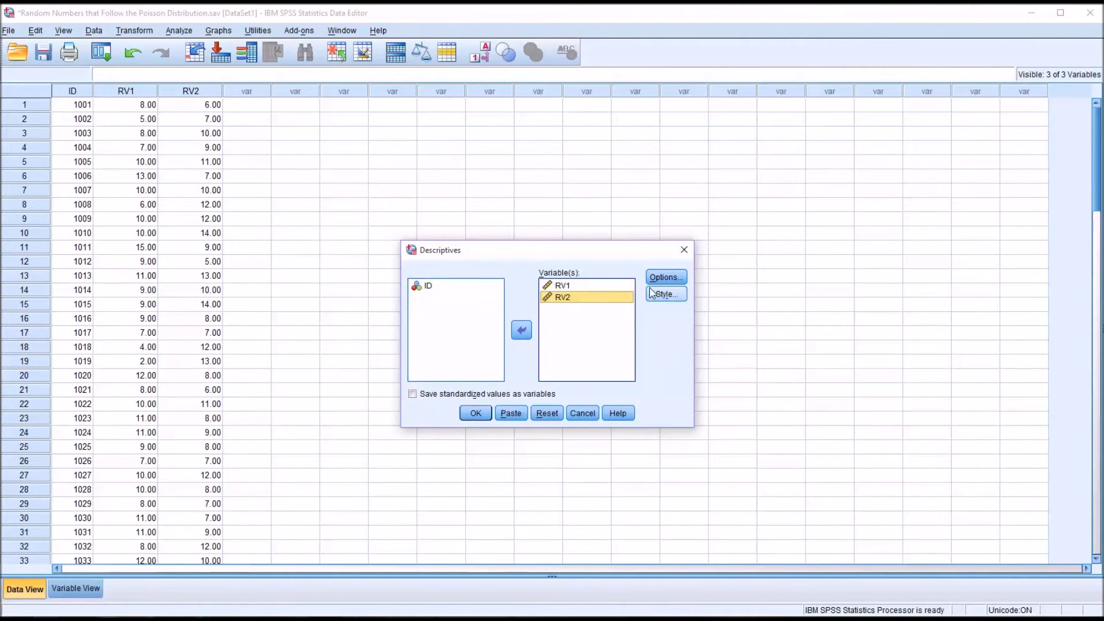
click(665, 277)
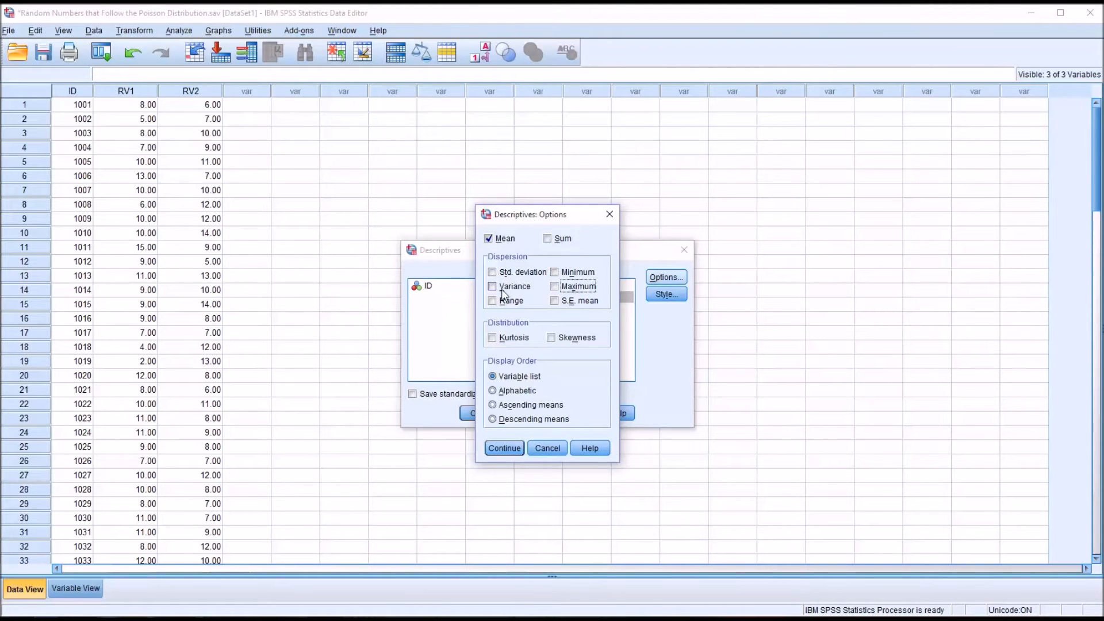
click(492, 286)
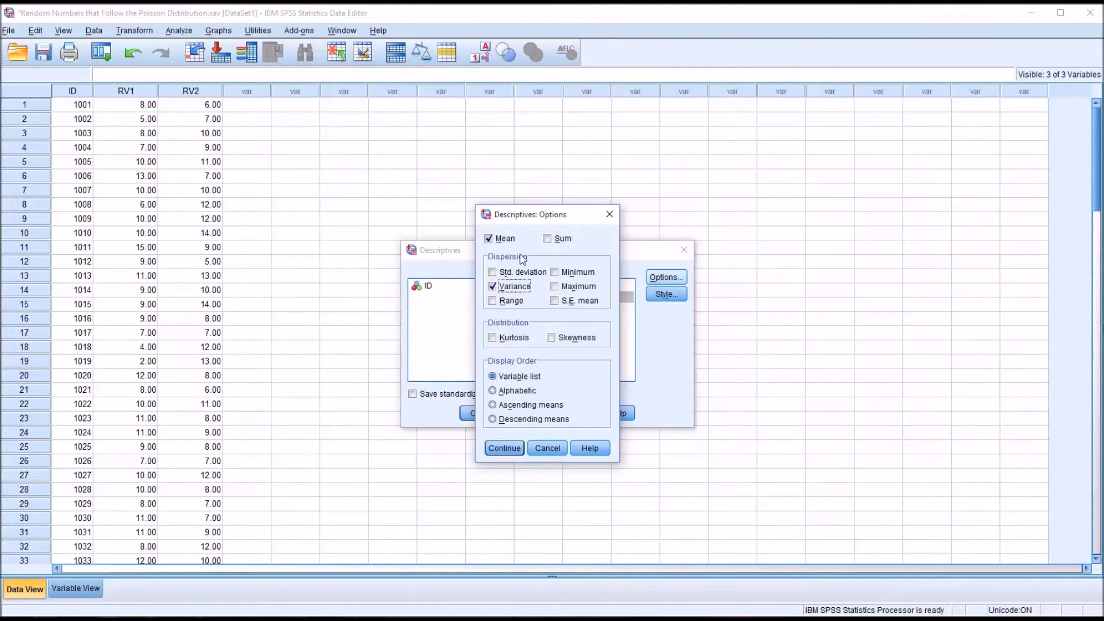
click(504, 448)
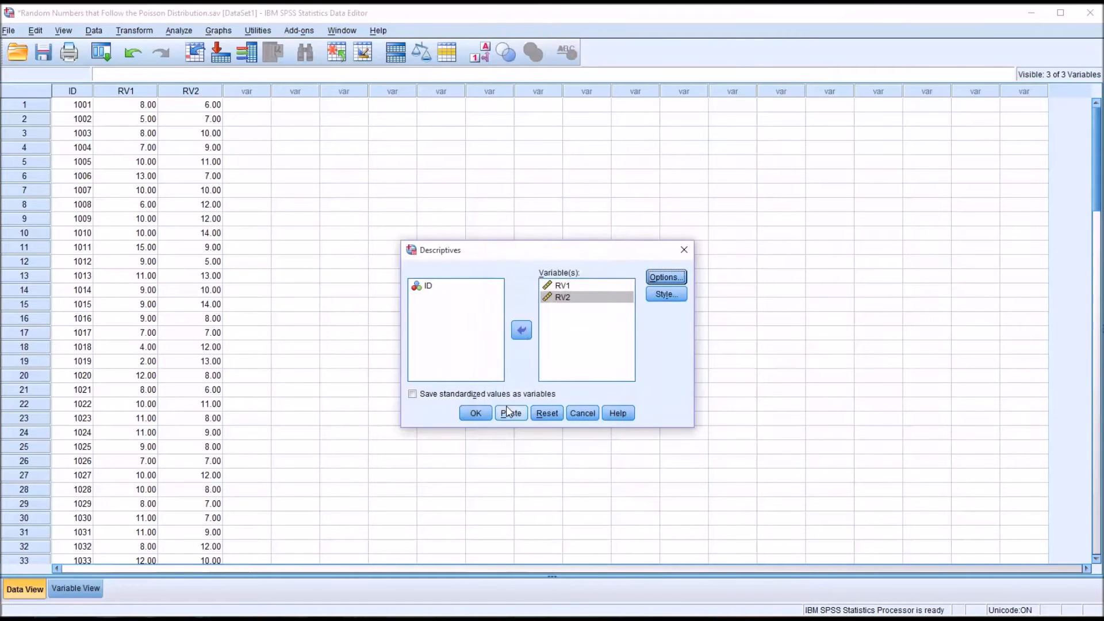
click(475, 413)
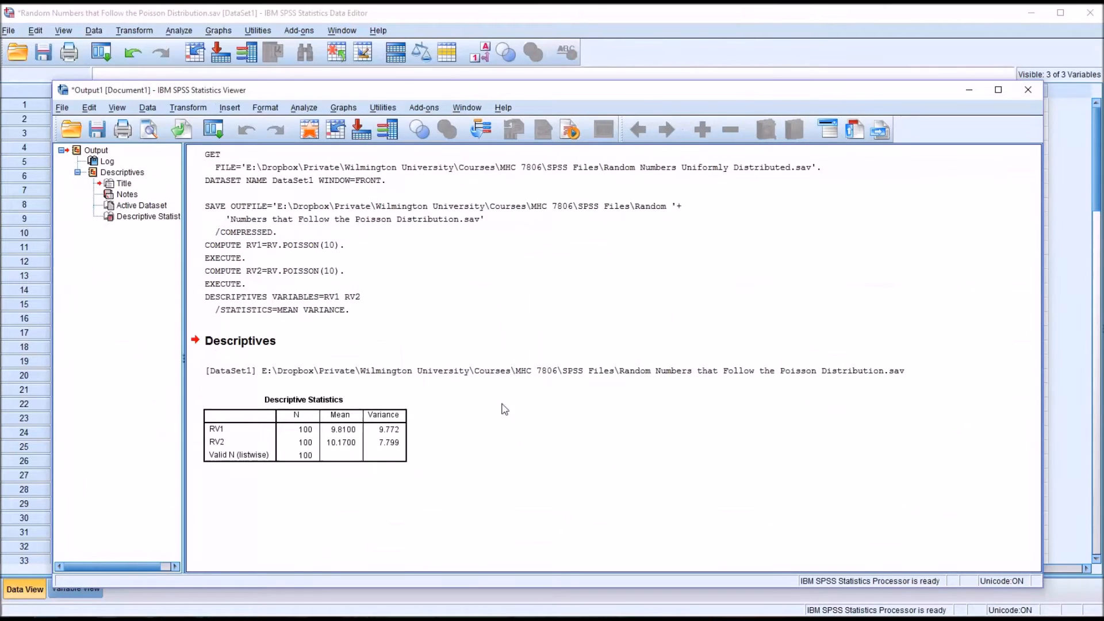
mouse_move(365, 470)
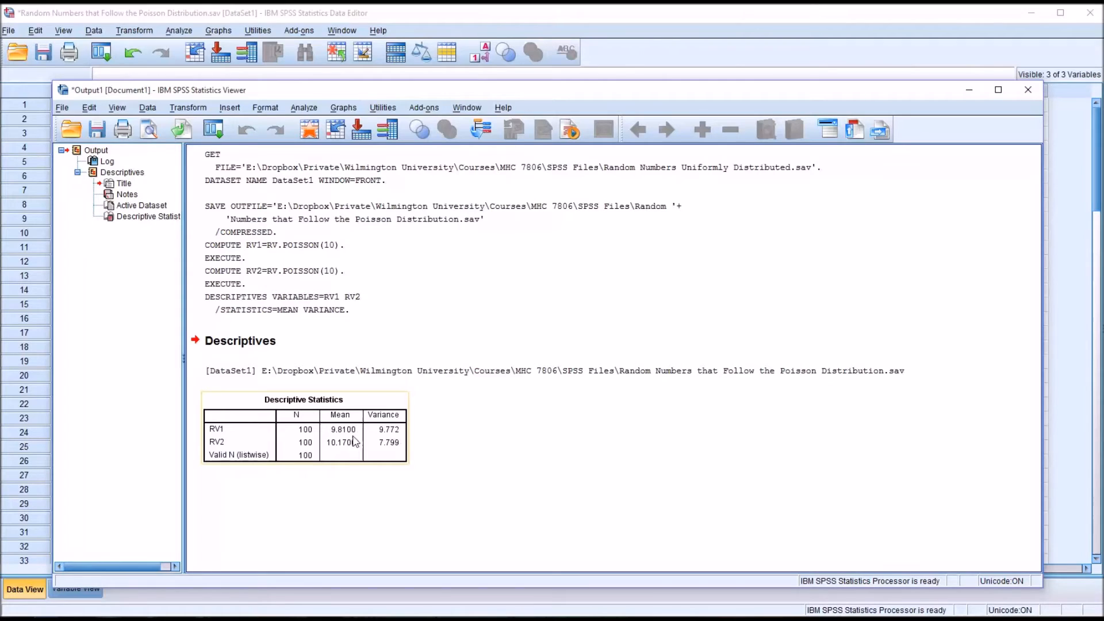
mouse_move(379, 439)
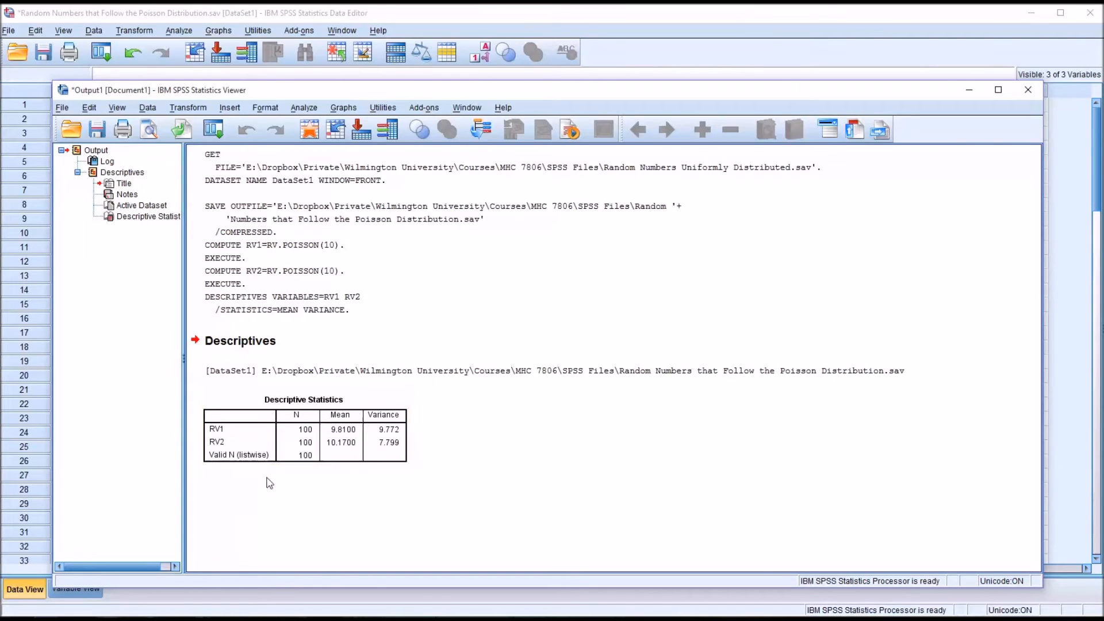
click(341, 433)
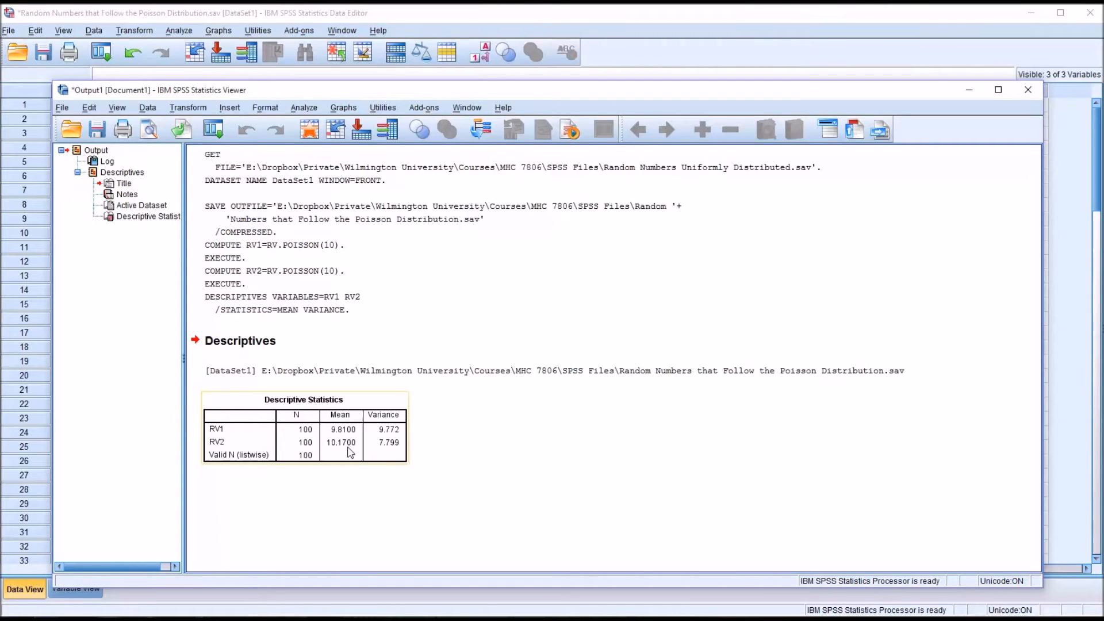
mouse_move(385, 450)
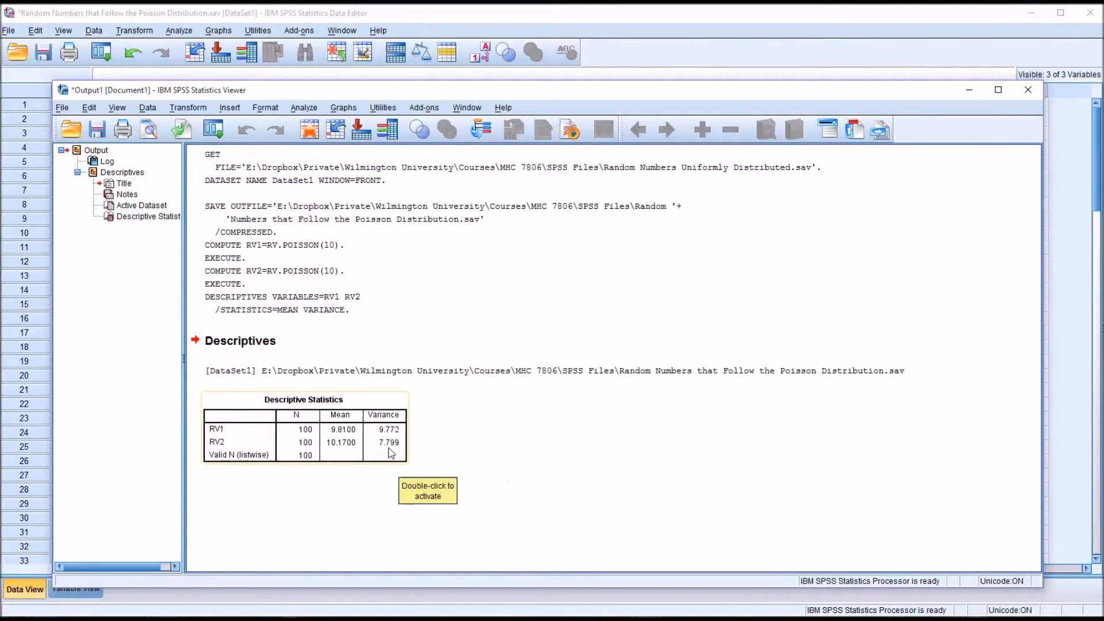
mouse_move(386, 450)
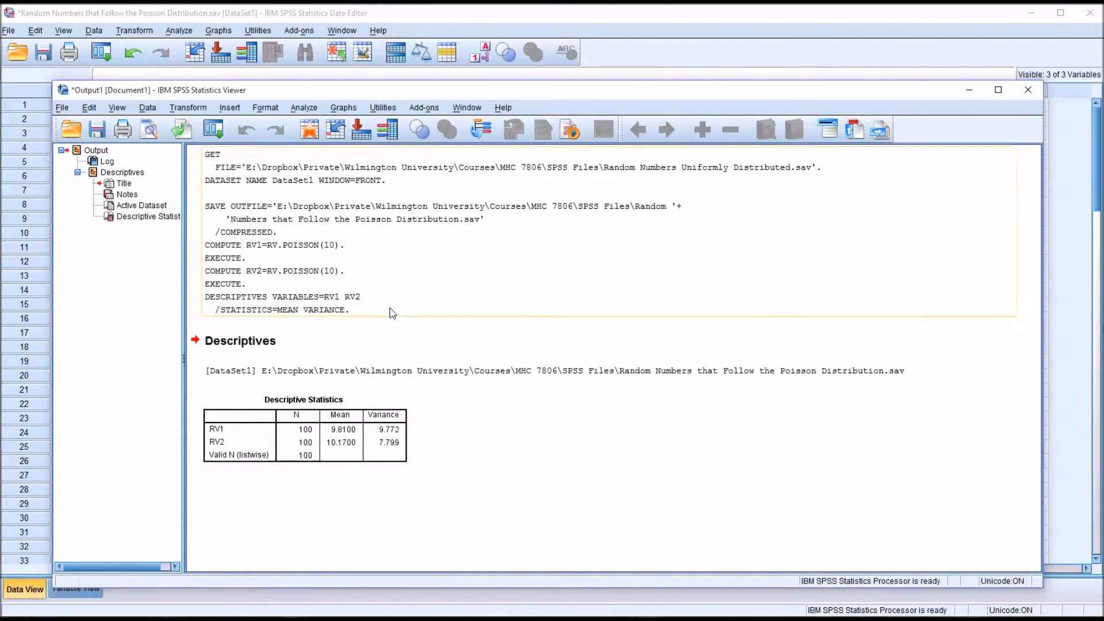
mouse_move(335, 266)
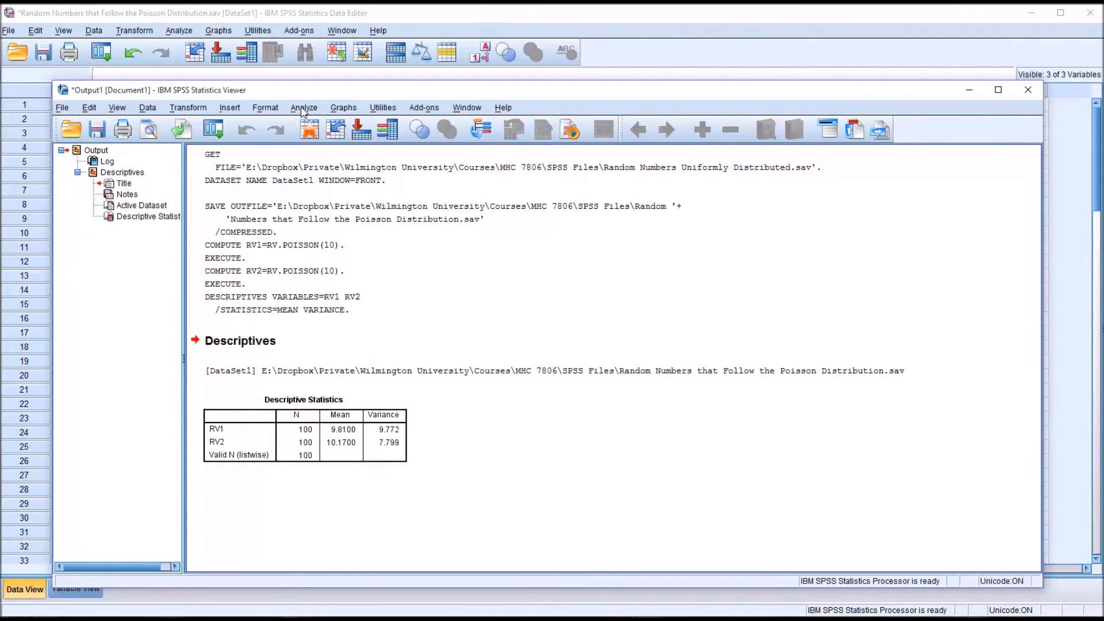
Open Analyze > Nonparametric Tests > Legacy Dialogs > 1-Sample K-S.
click(304, 108)
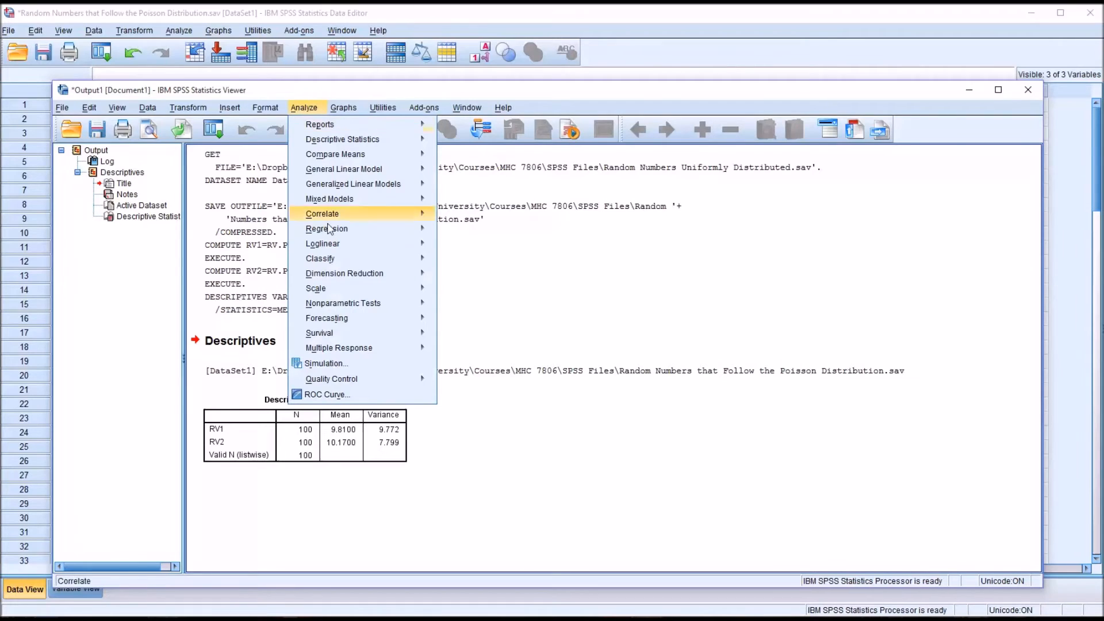
mouse_move(343, 303)
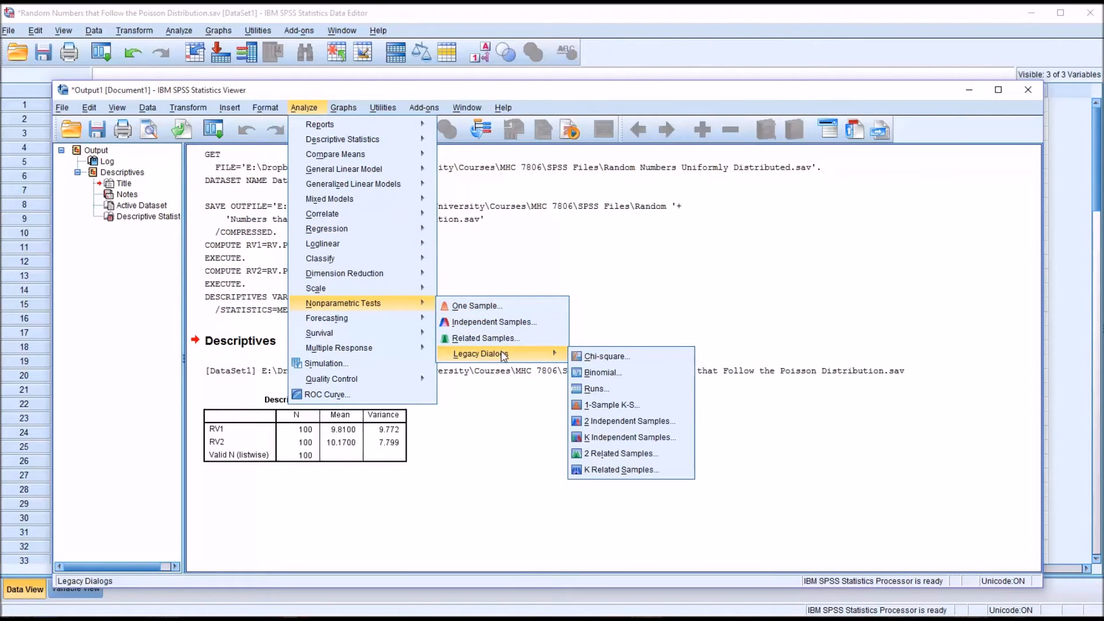
mouse_move(611, 405)
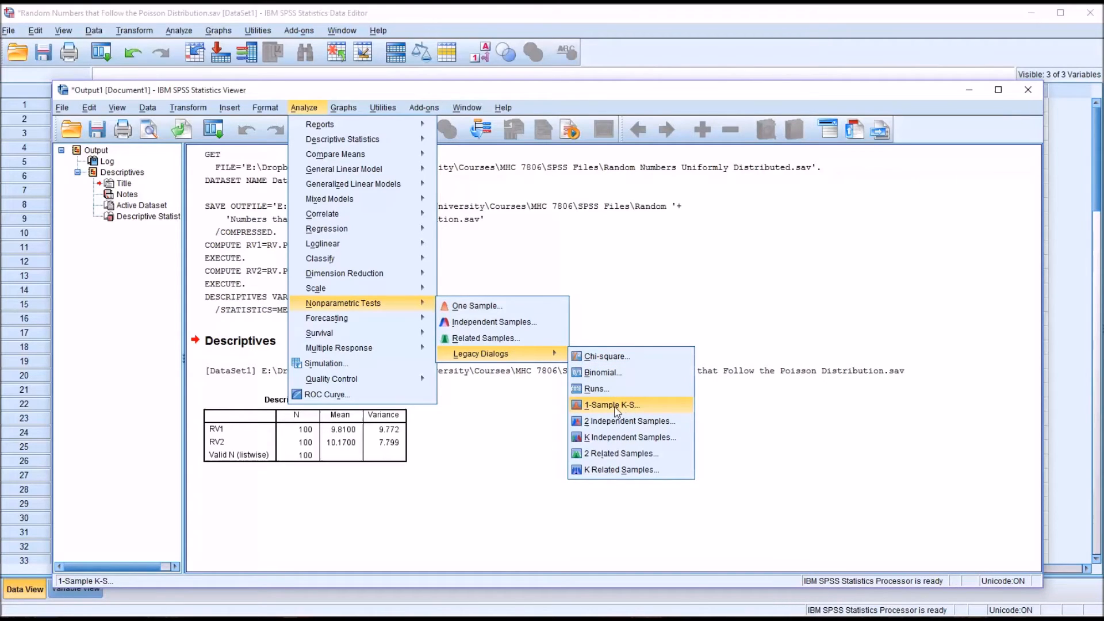
click(611, 404)
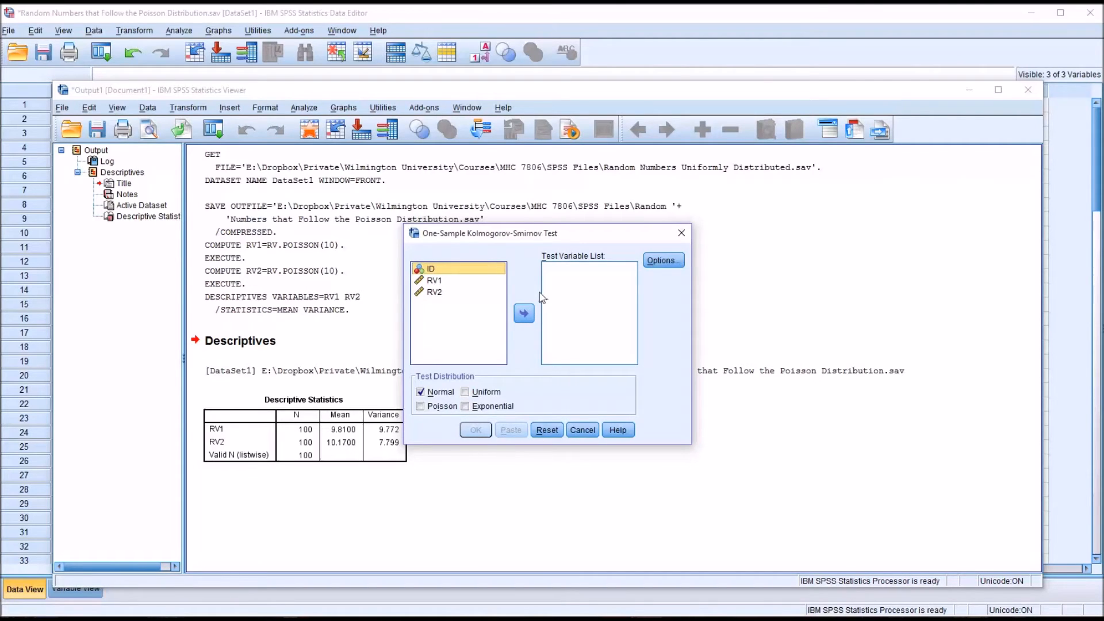
mouse_move(540, 292)
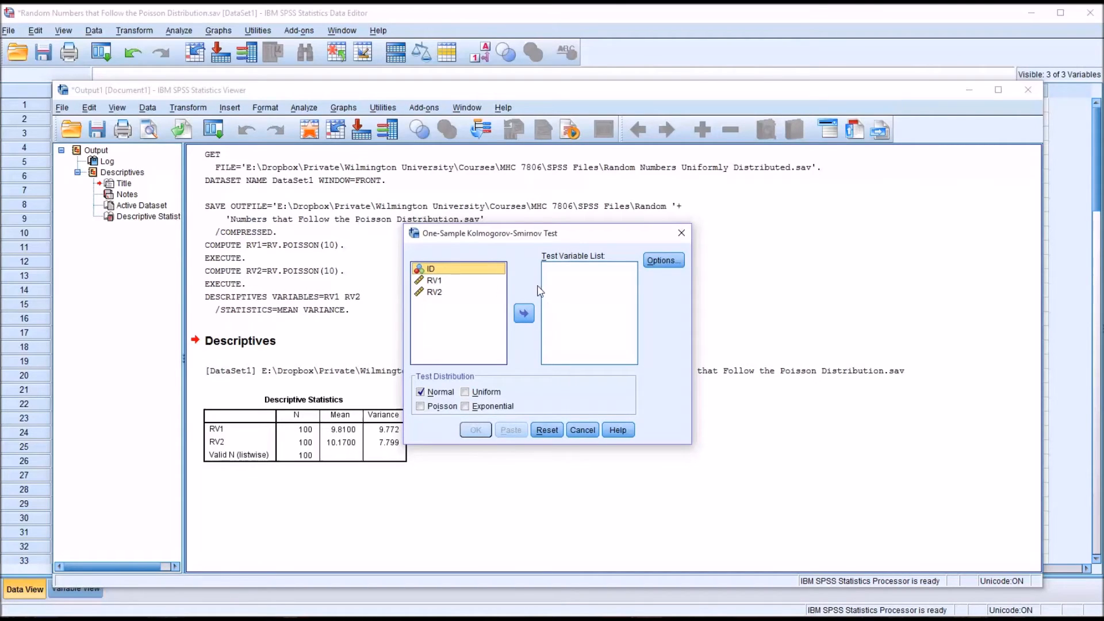
mouse_move(521, 292)
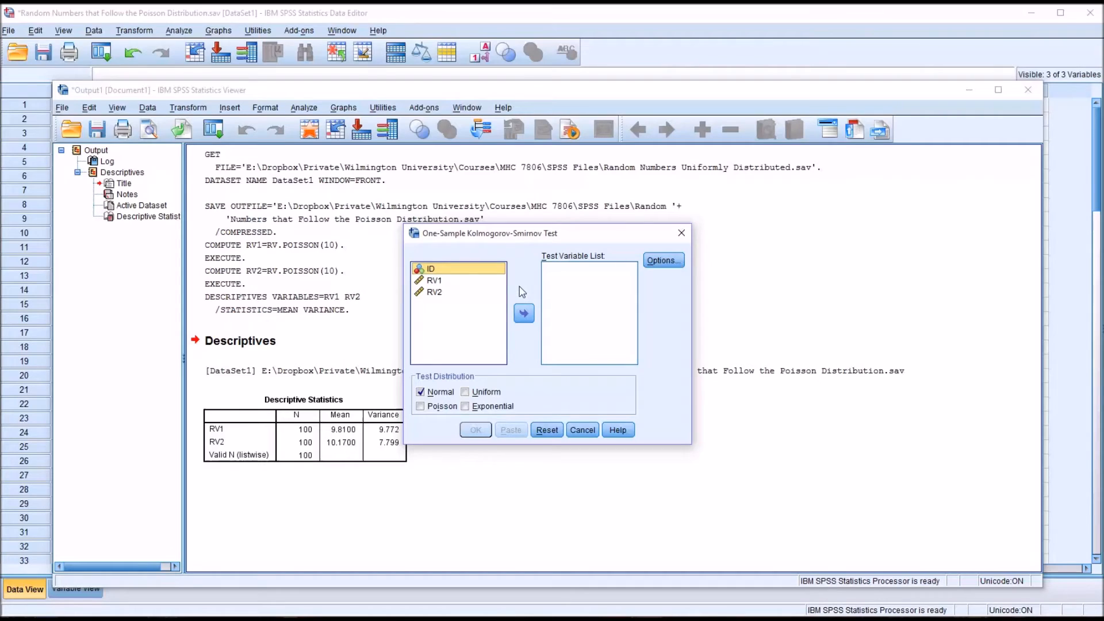
mouse_move(462, 285)
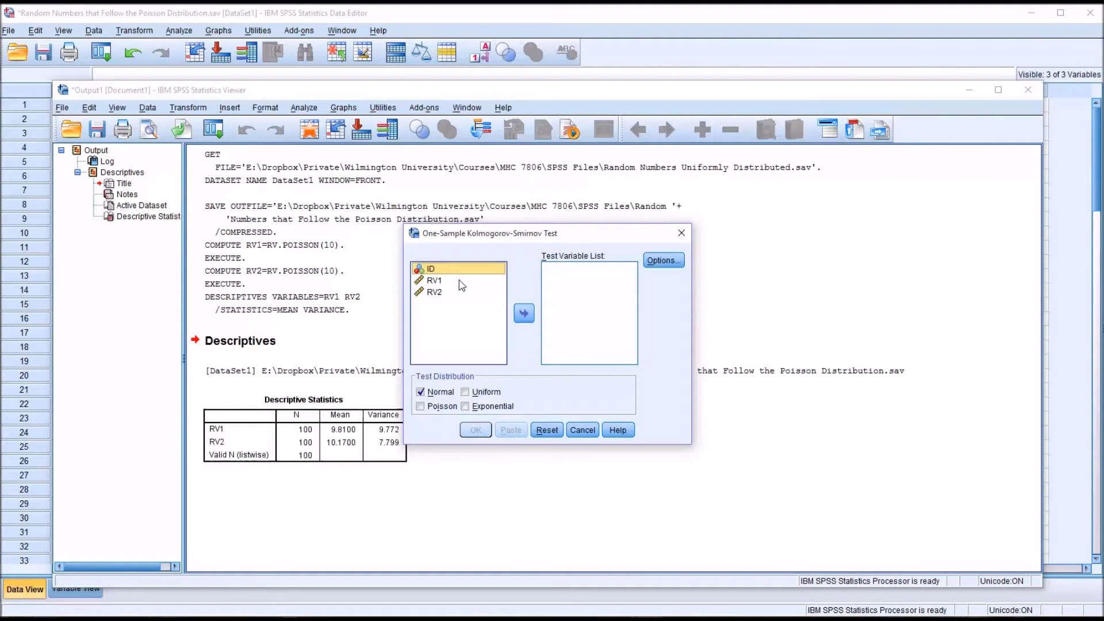
Add RV1 and RV2 as test variables and request descriptive statistics.
click(523, 314)
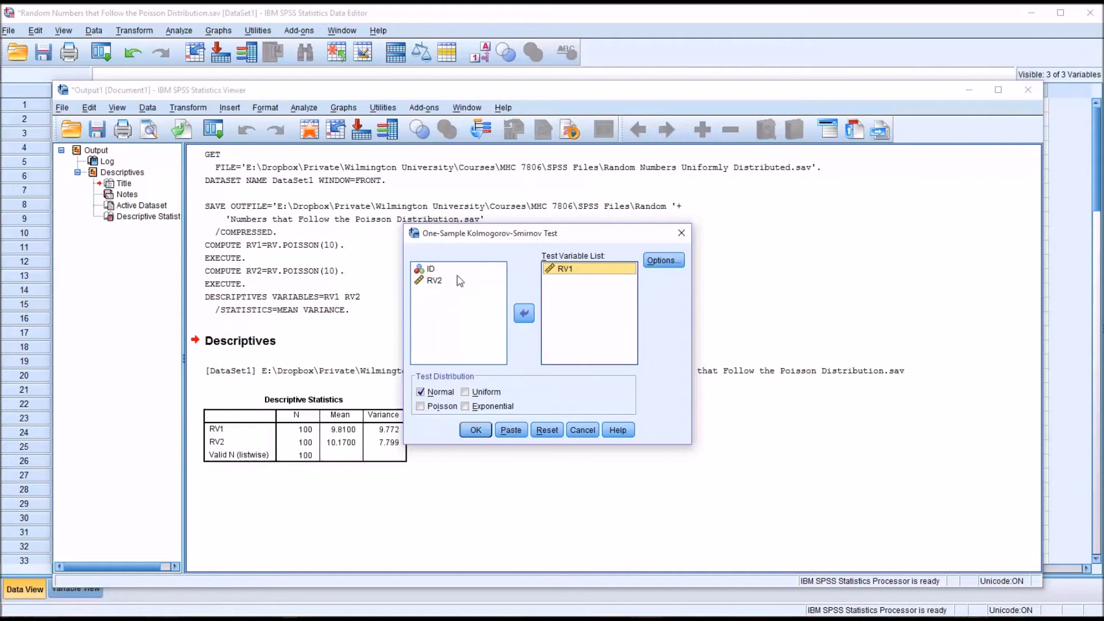
click(434, 280)
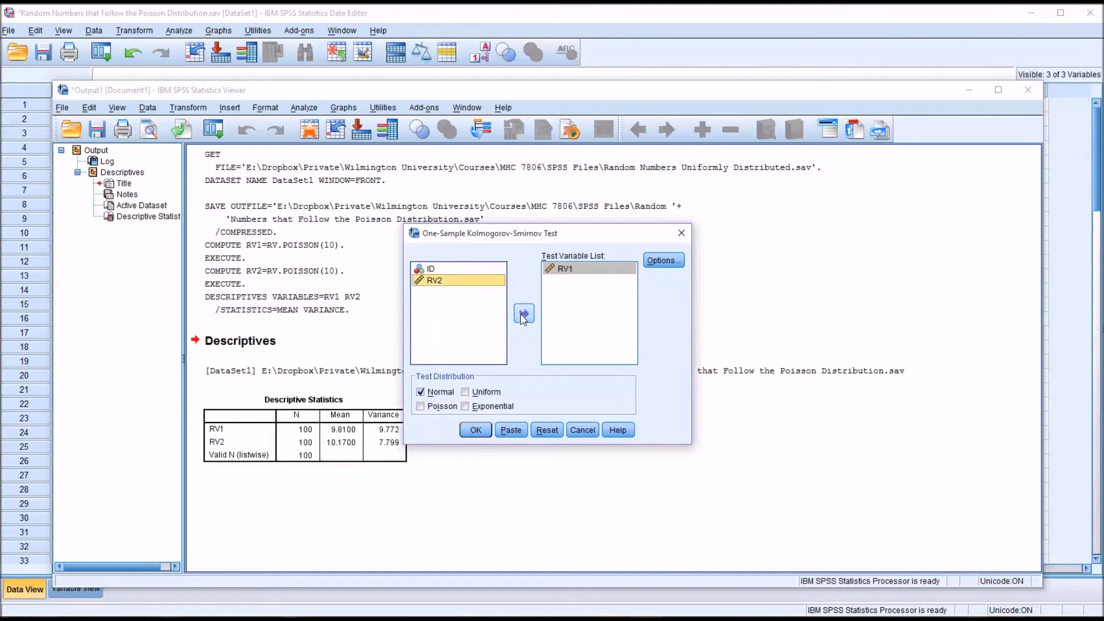
click(524, 313)
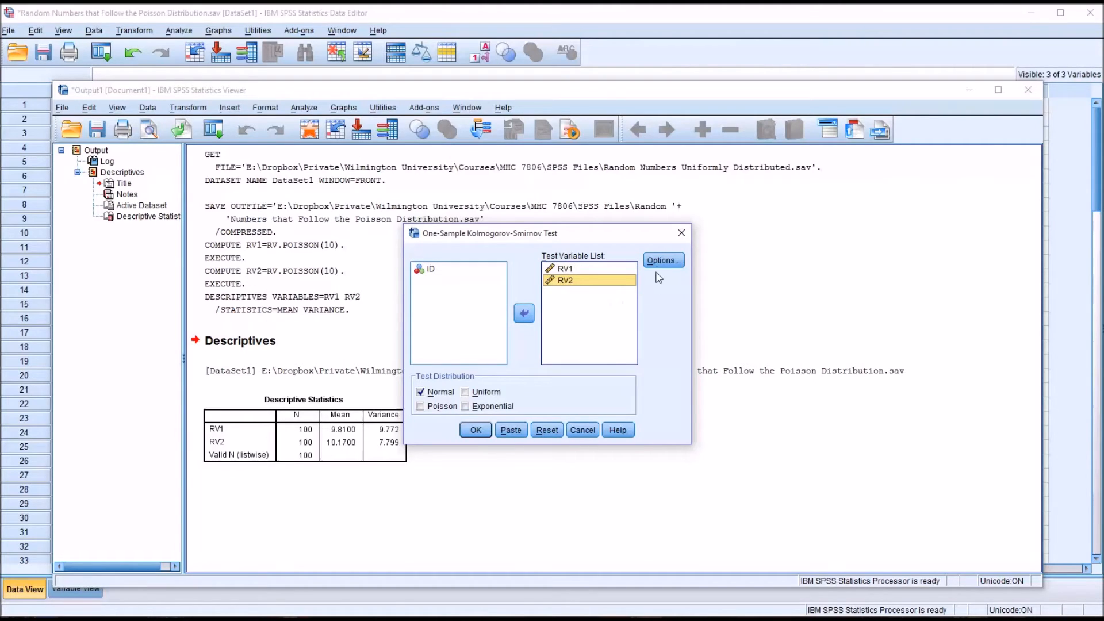
click(662, 260)
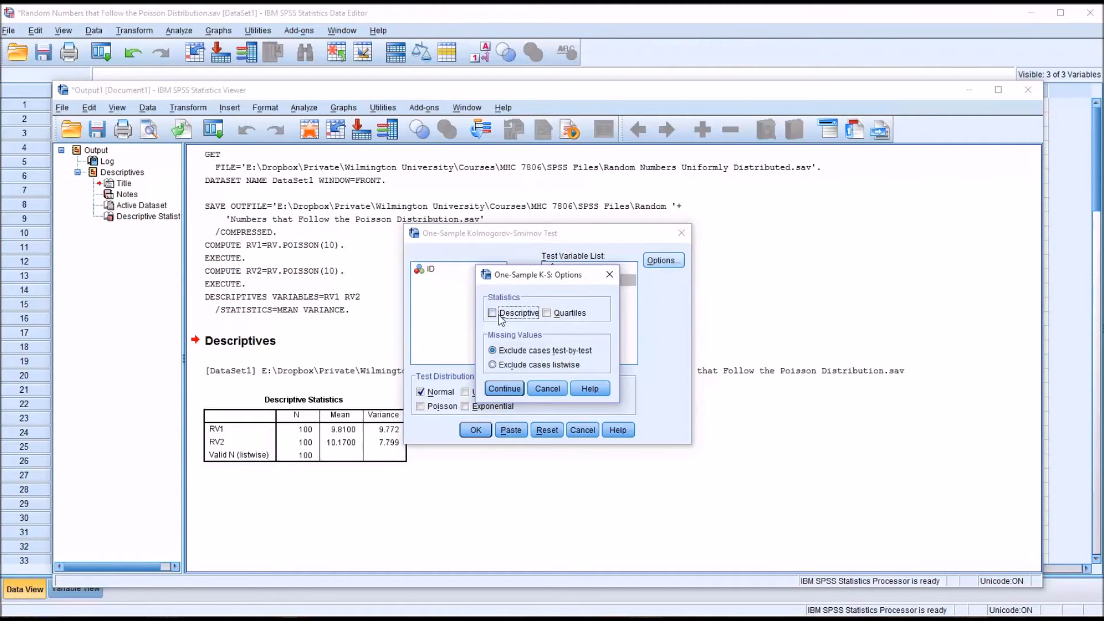
click(492, 313)
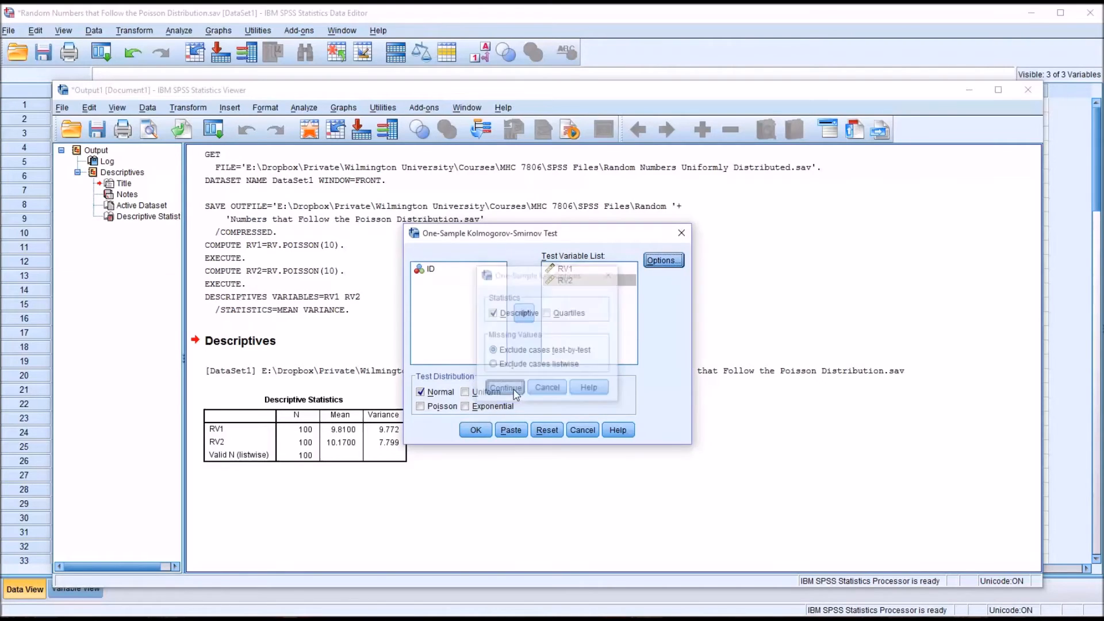
click(505, 387)
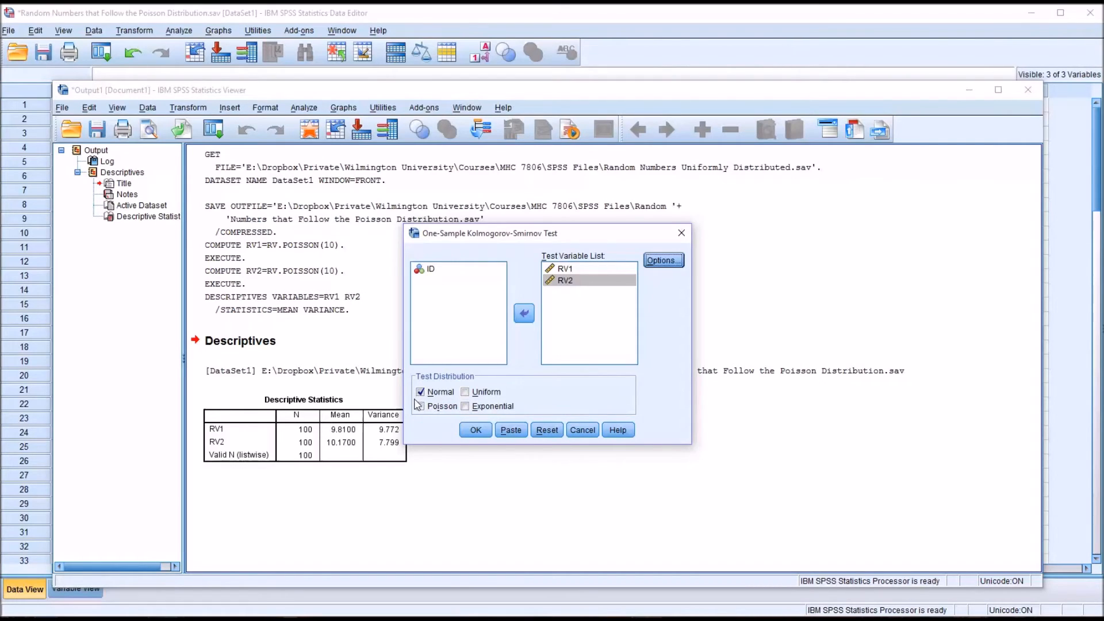
Switch the test distribution from Normal to Poisson and run the test.
click(420, 393)
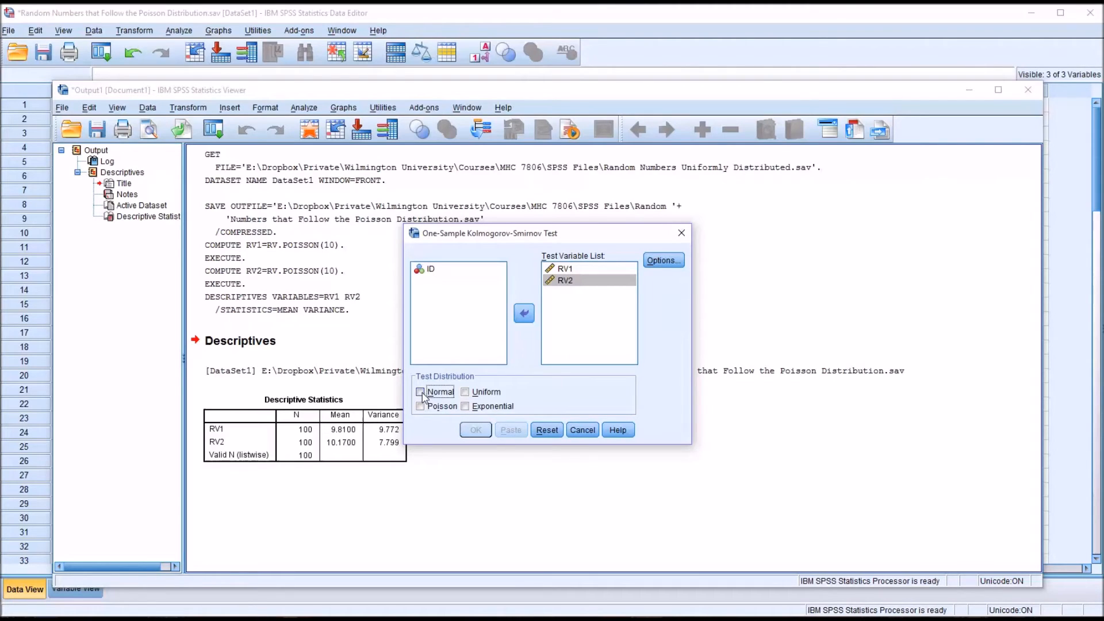
click(420, 407)
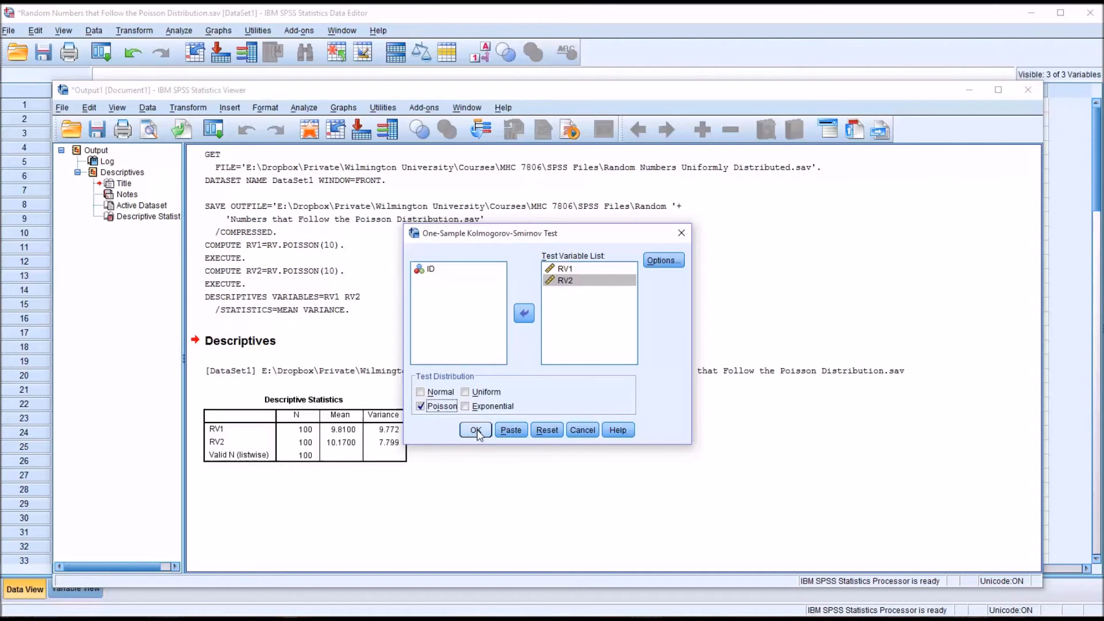
click(476, 430)
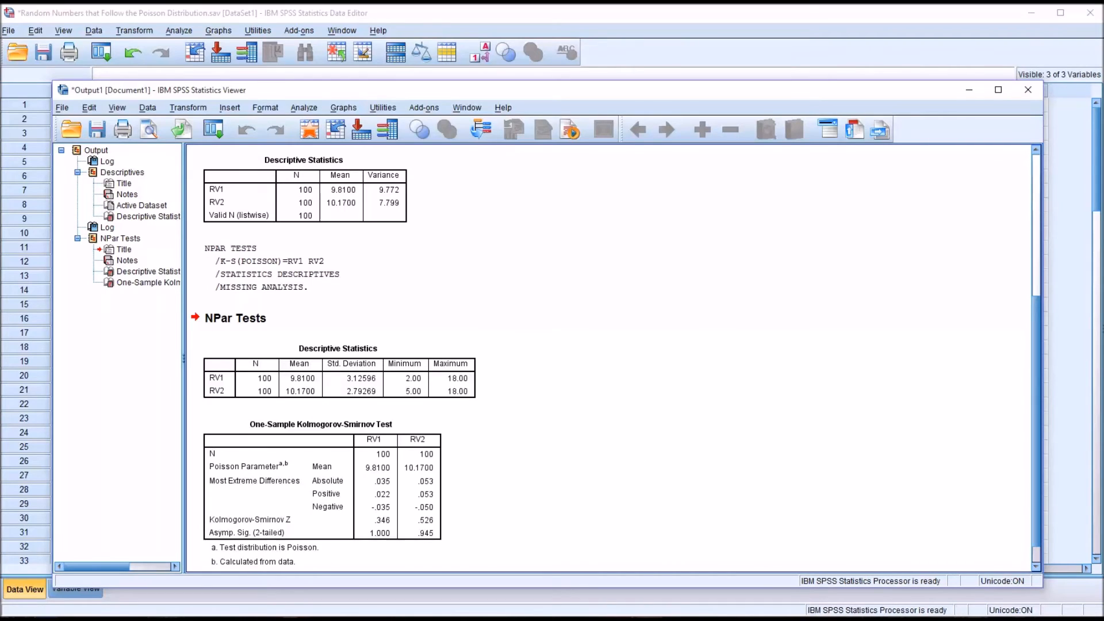
click(338, 373)
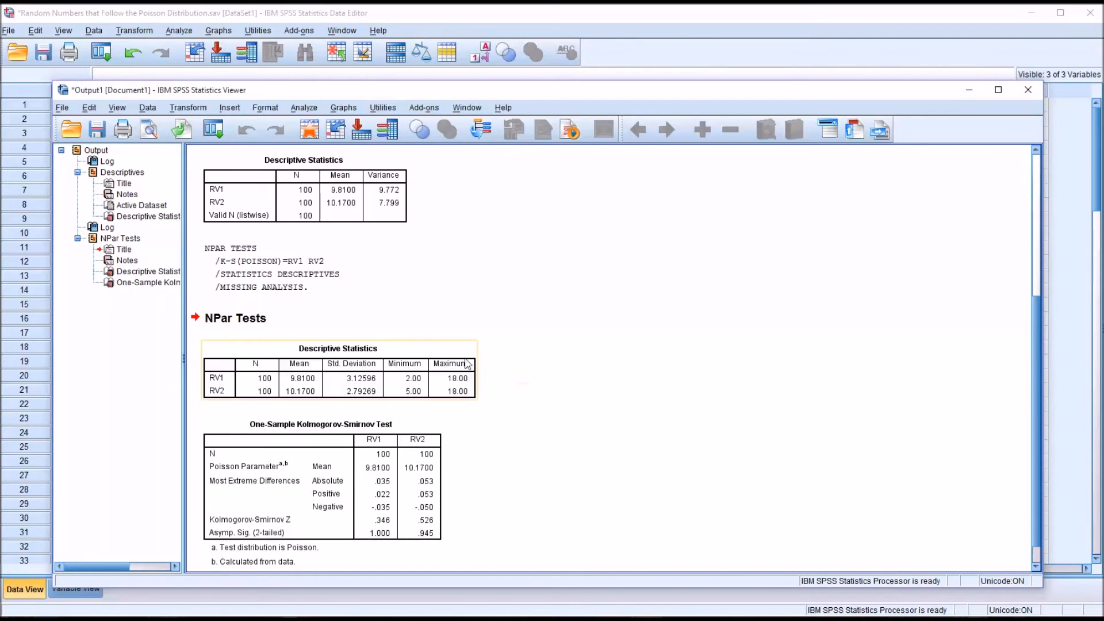
mouse_move(366, 461)
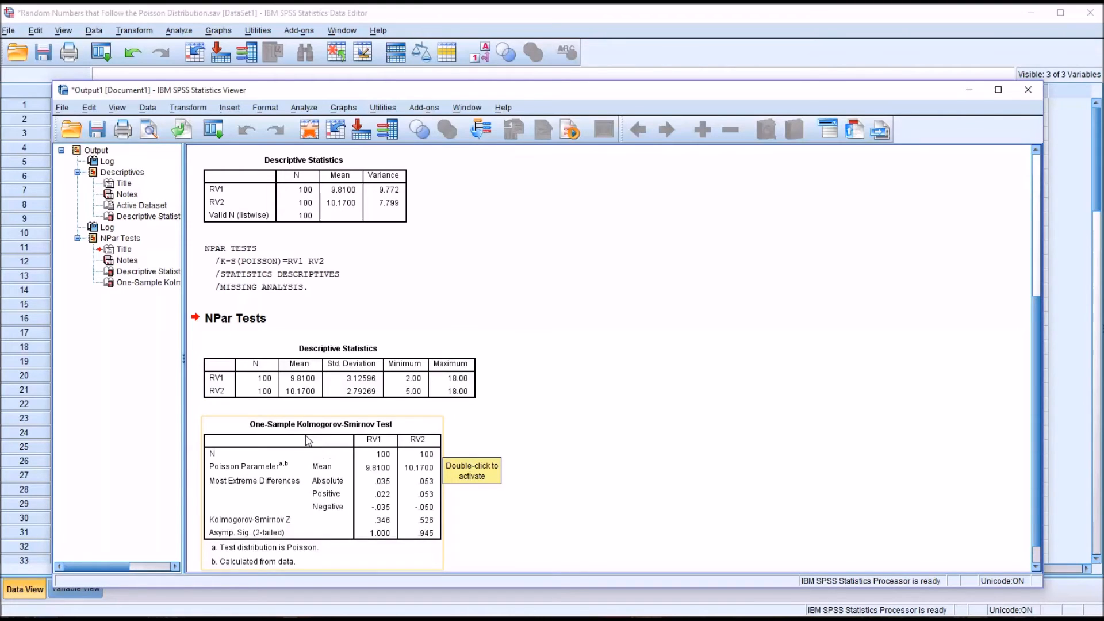
mouse_move(750, 395)
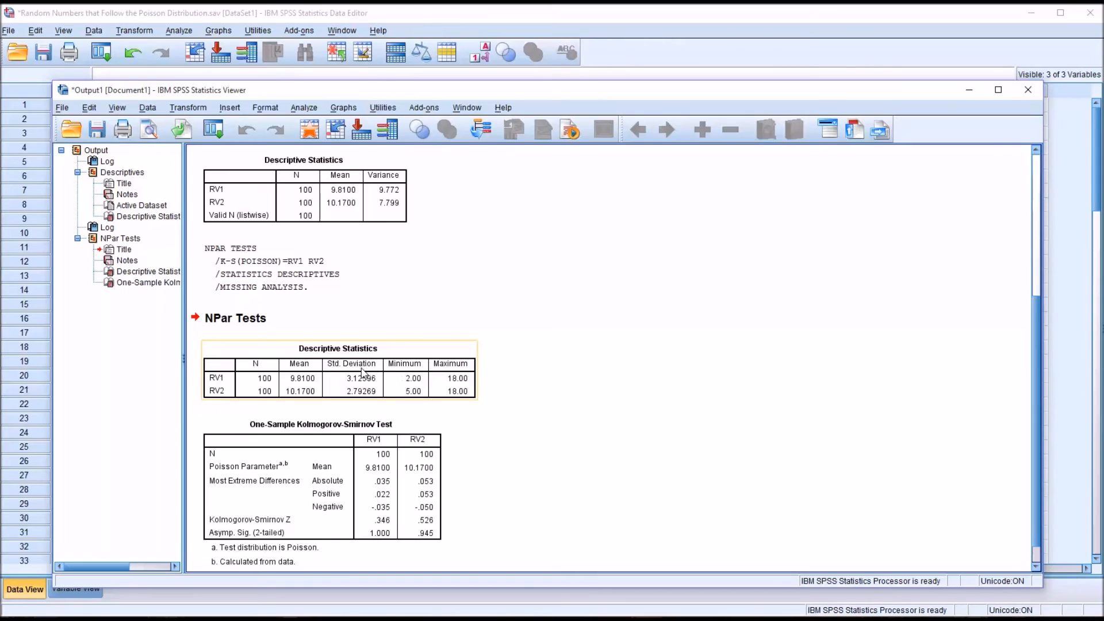
mouse_move(279, 378)
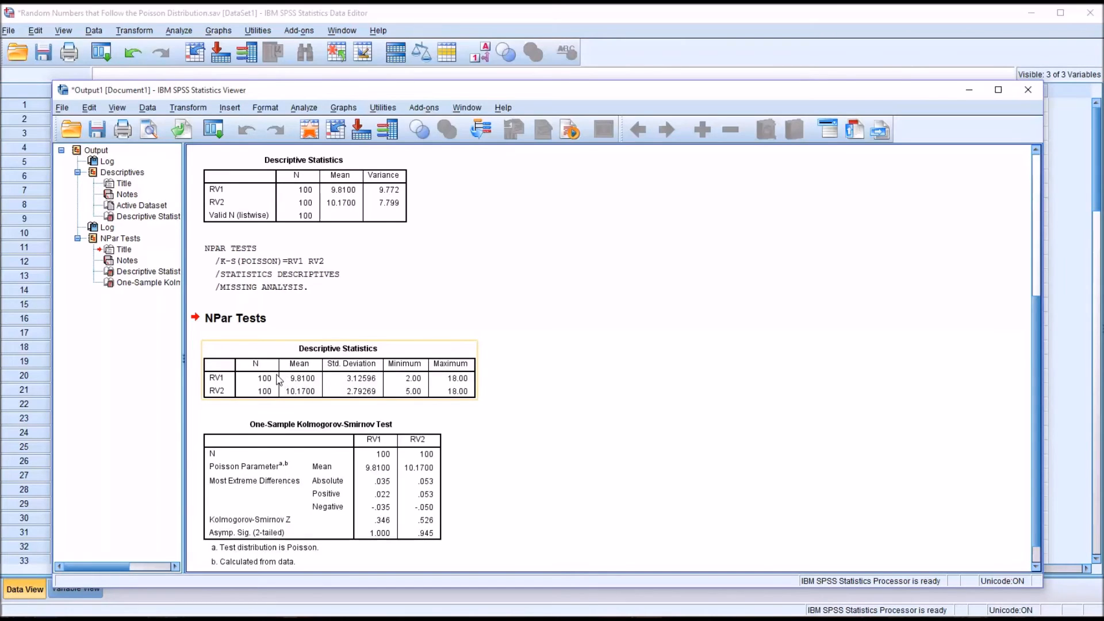
mouse_move(314, 388)
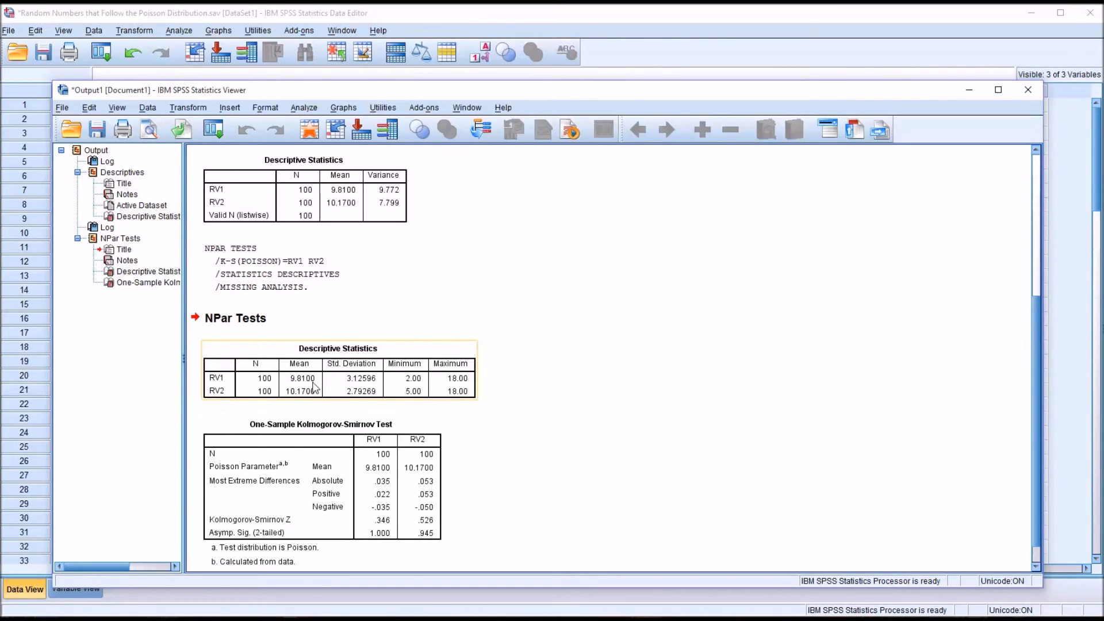
mouse_move(407, 391)
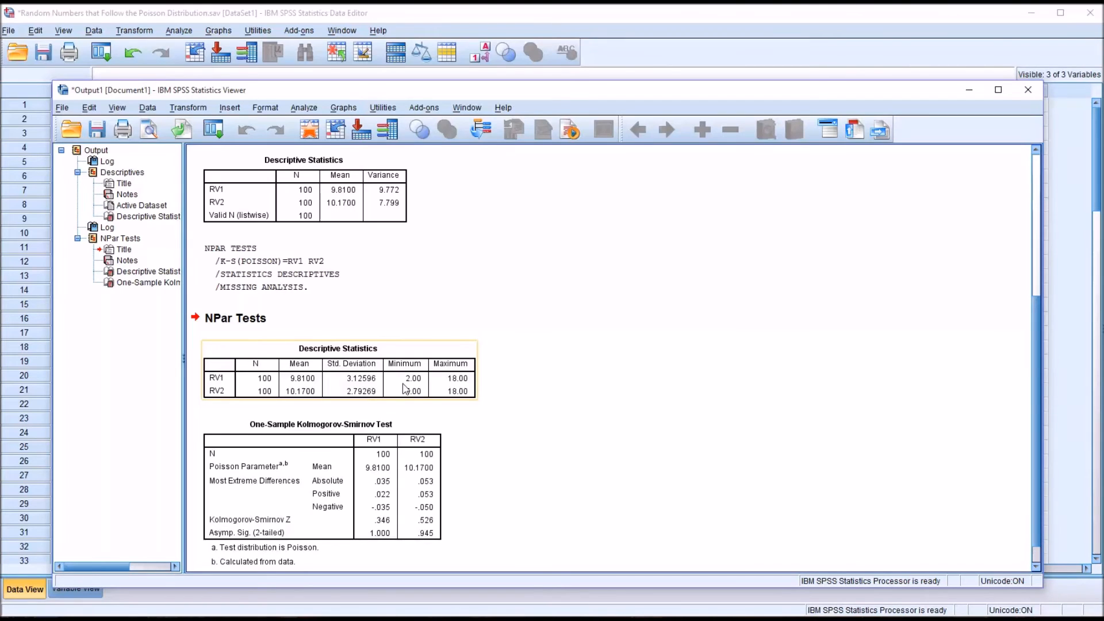
mouse_move(404, 391)
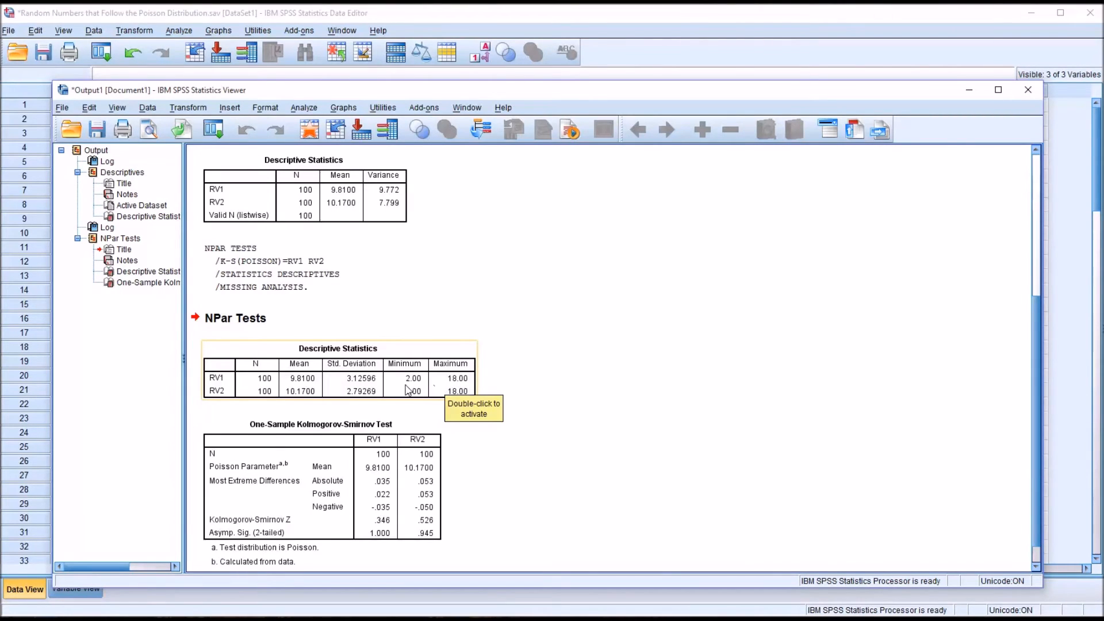
mouse_move(414, 391)
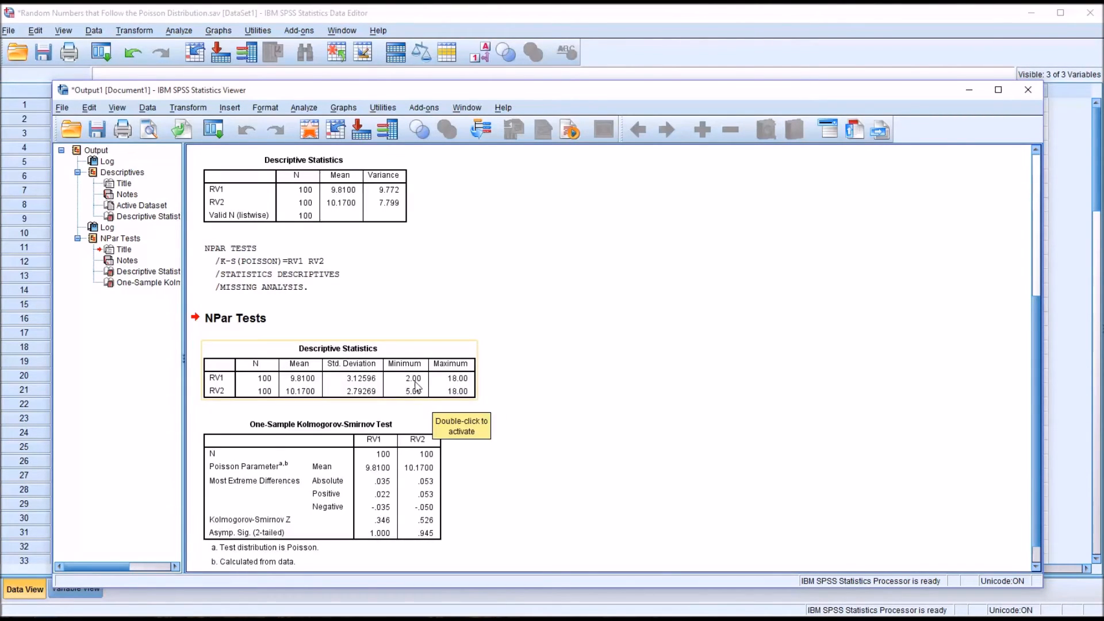
mouse_move(355, 389)
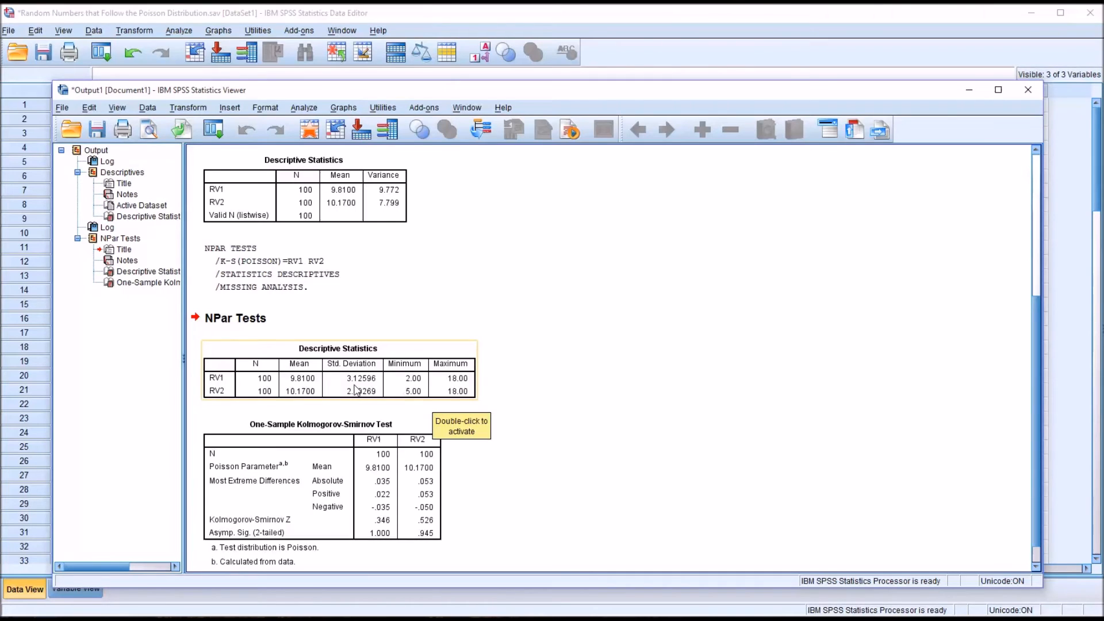
mouse_move(363, 387)
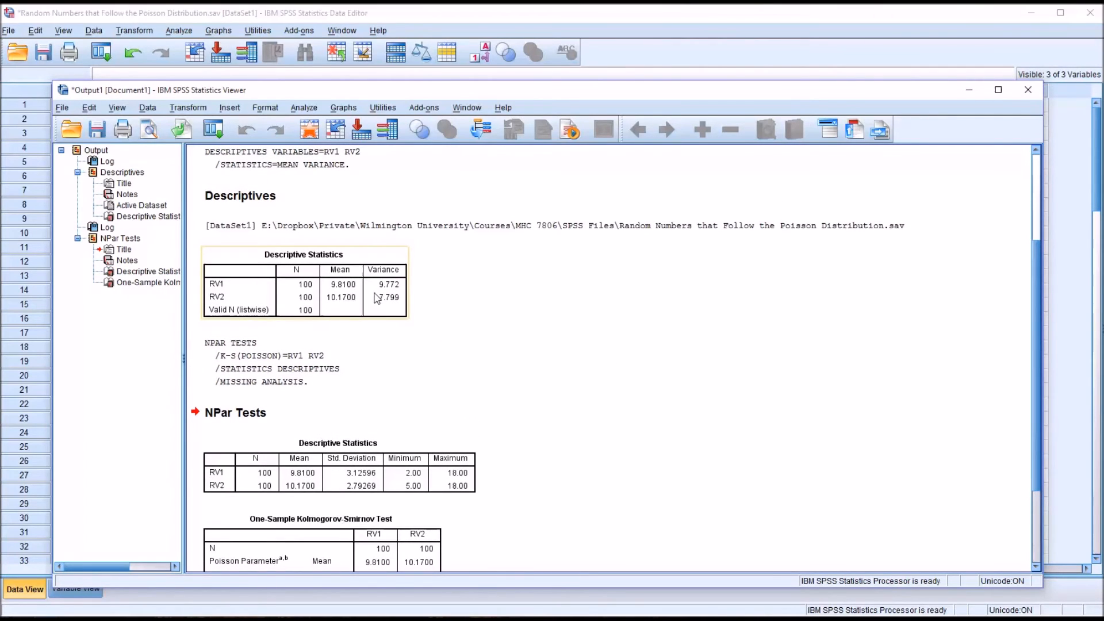
mouse_move(391, 310)
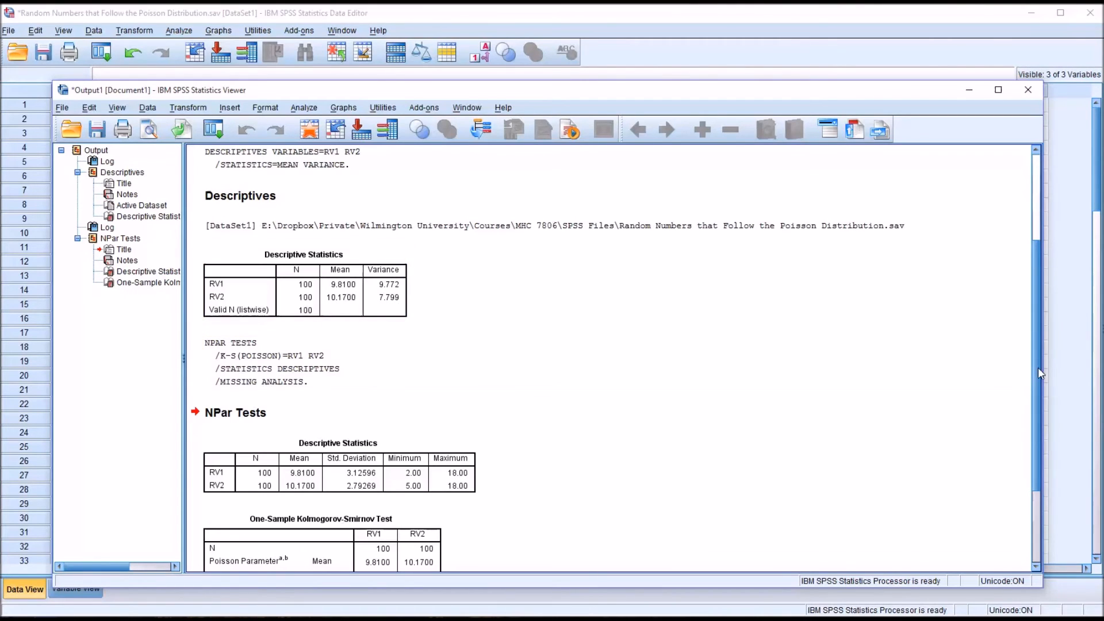
scroll(down, 3)
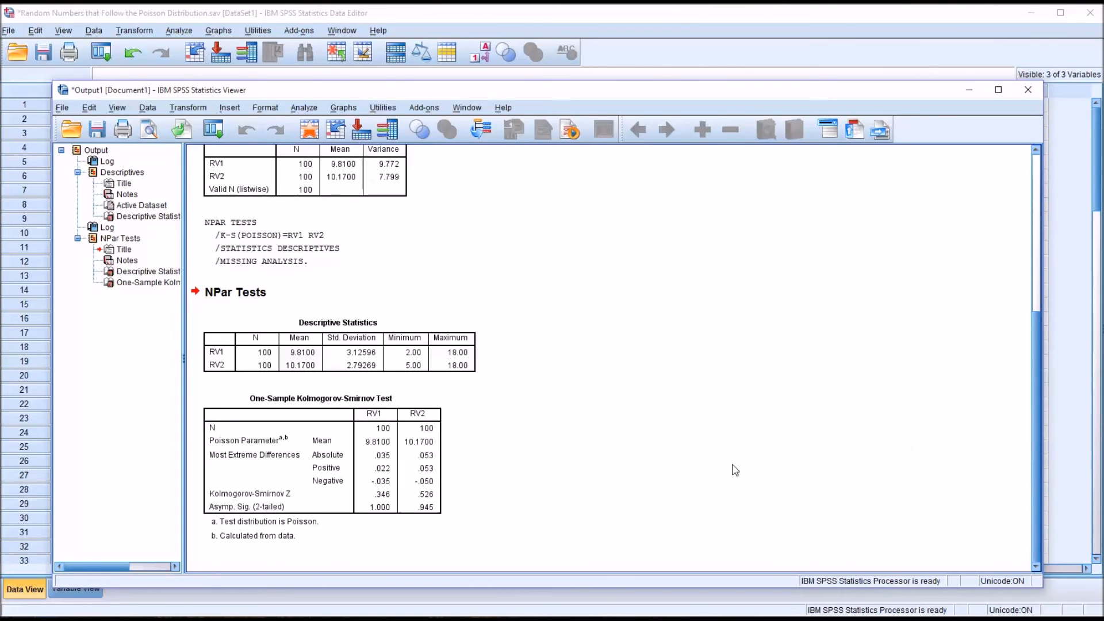
click(367, 438)
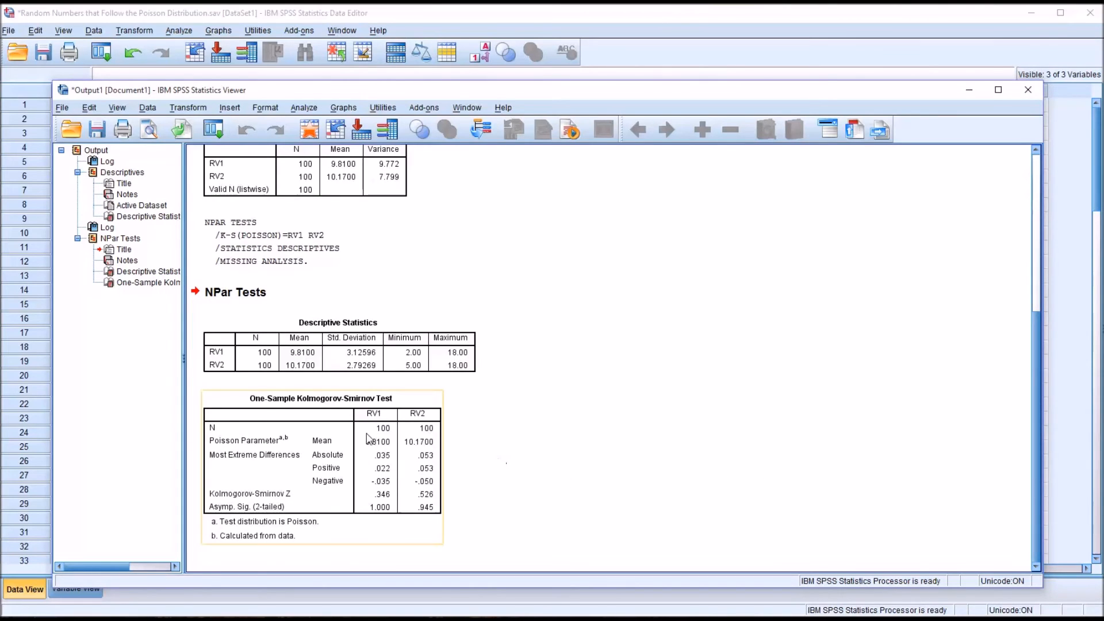
mouse_move(308, 477)
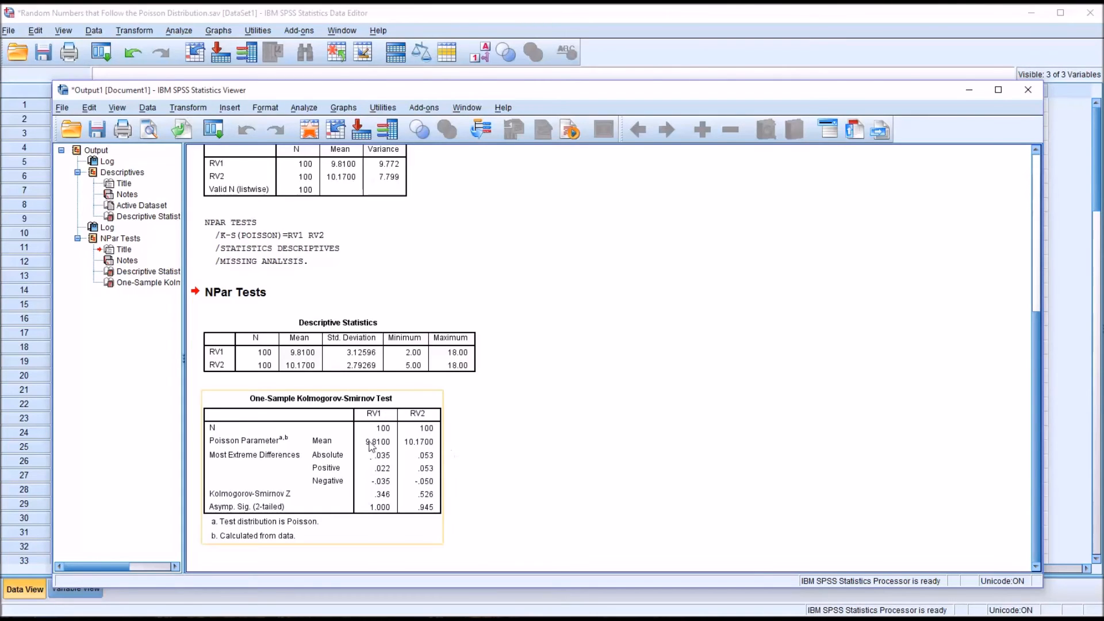
mouse_move(295, 501)
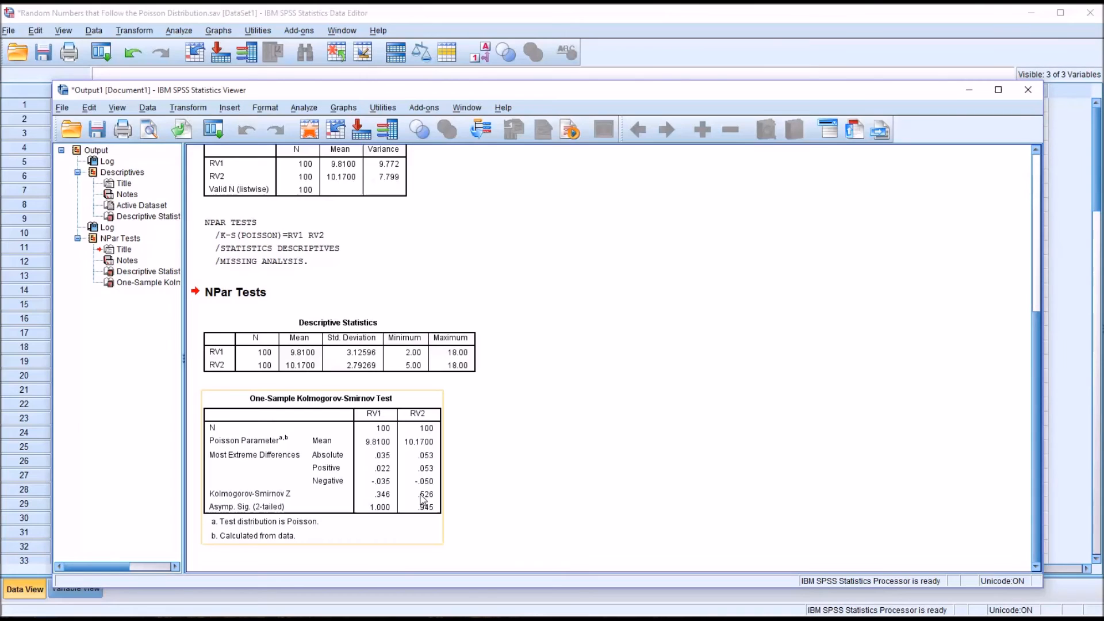
mouse_move(394, 499)
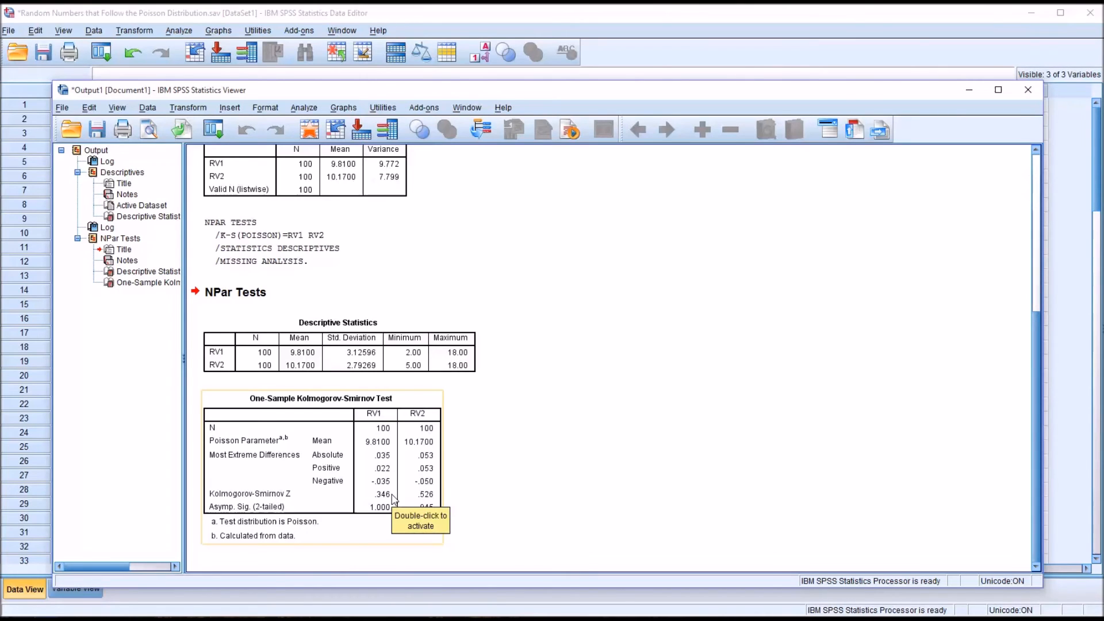
mouse_move(488, 558)
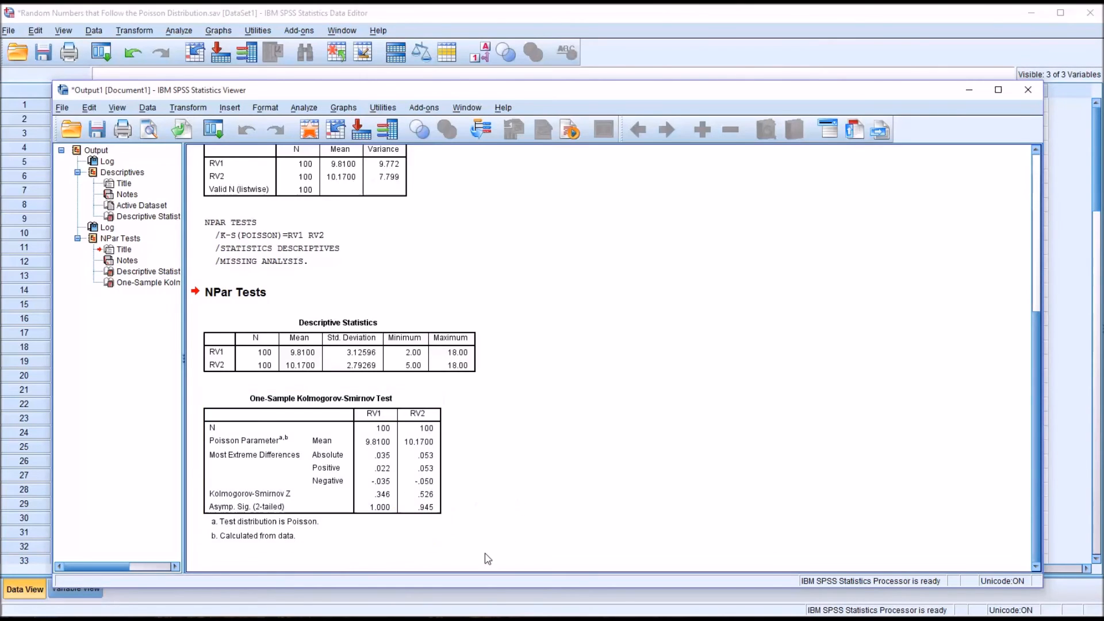
click(320, 458)
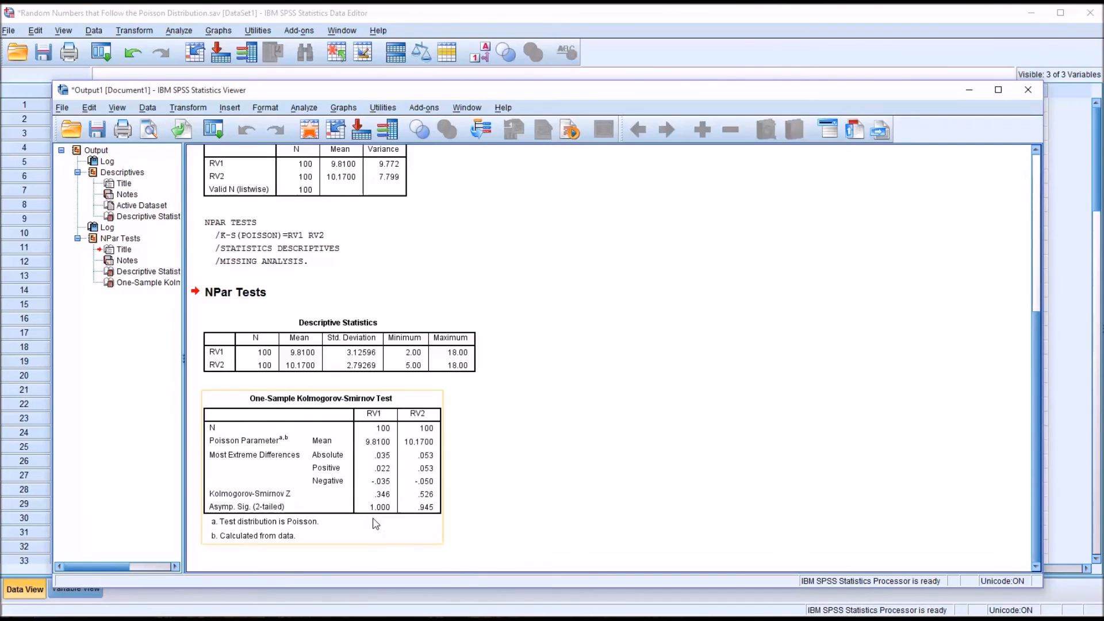
mouse_move(376, 524)
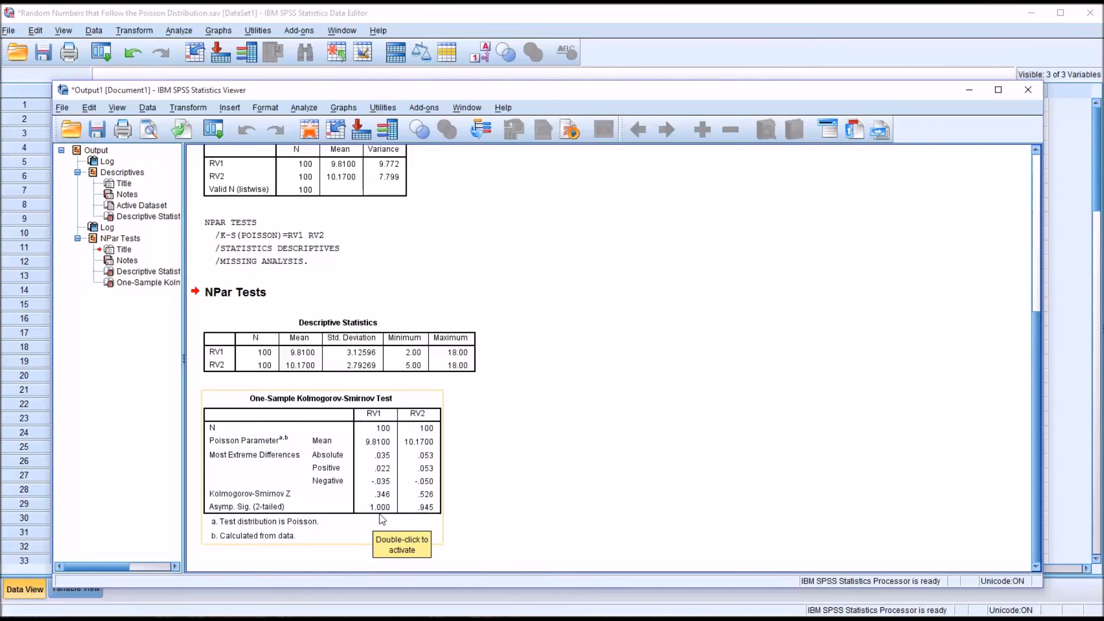
mouse_move(442, 449)
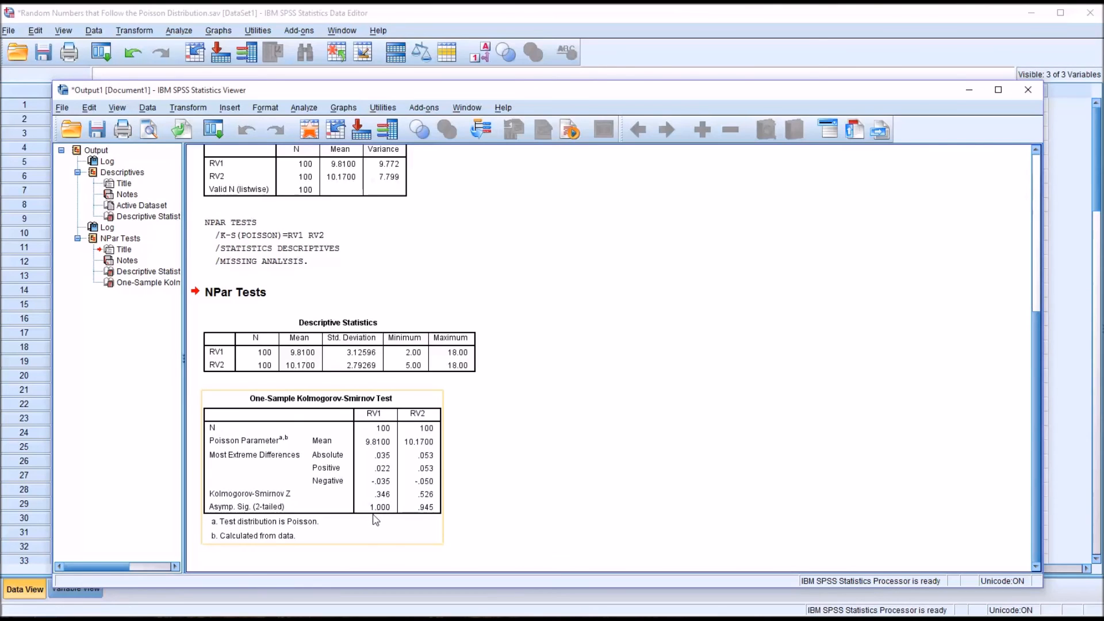
mouse_move(387, 521)
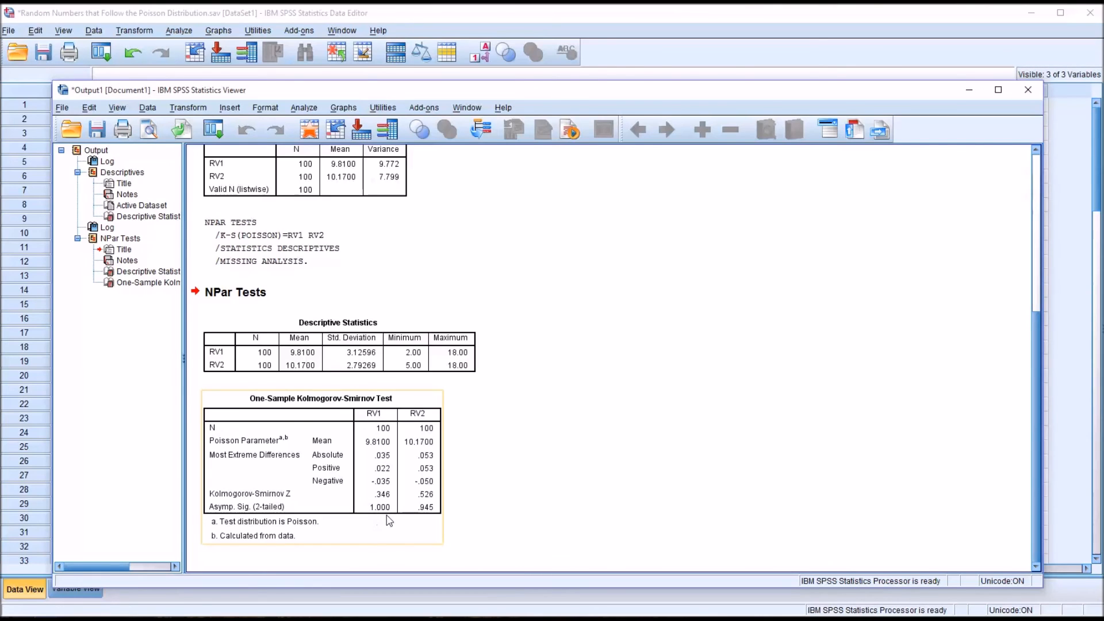
mouse_move(432, 527)
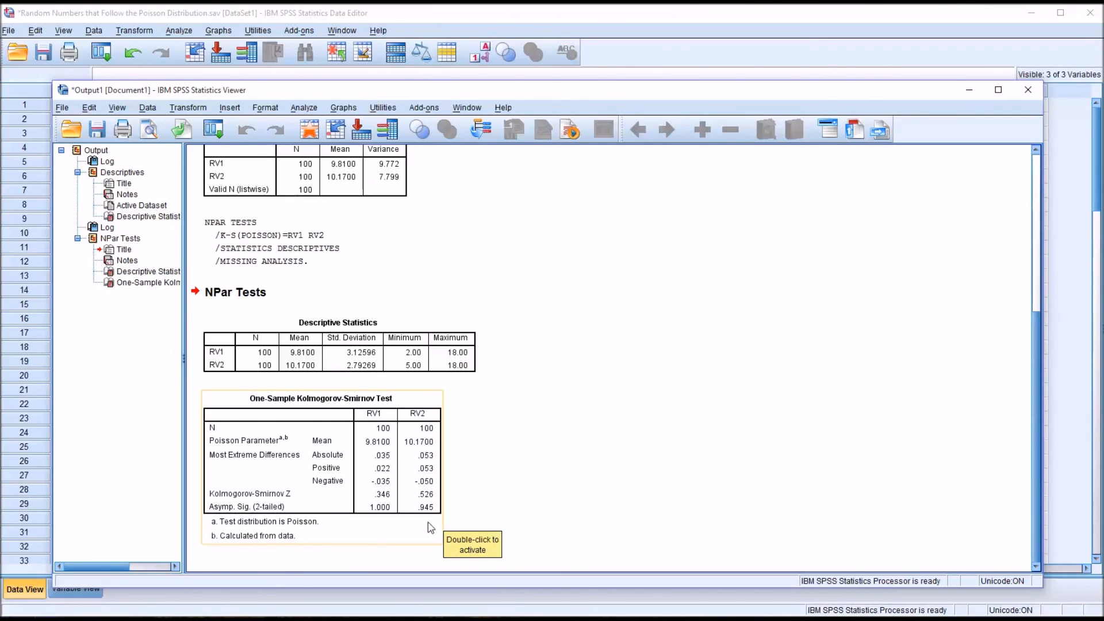
mouse_move(404, 518)
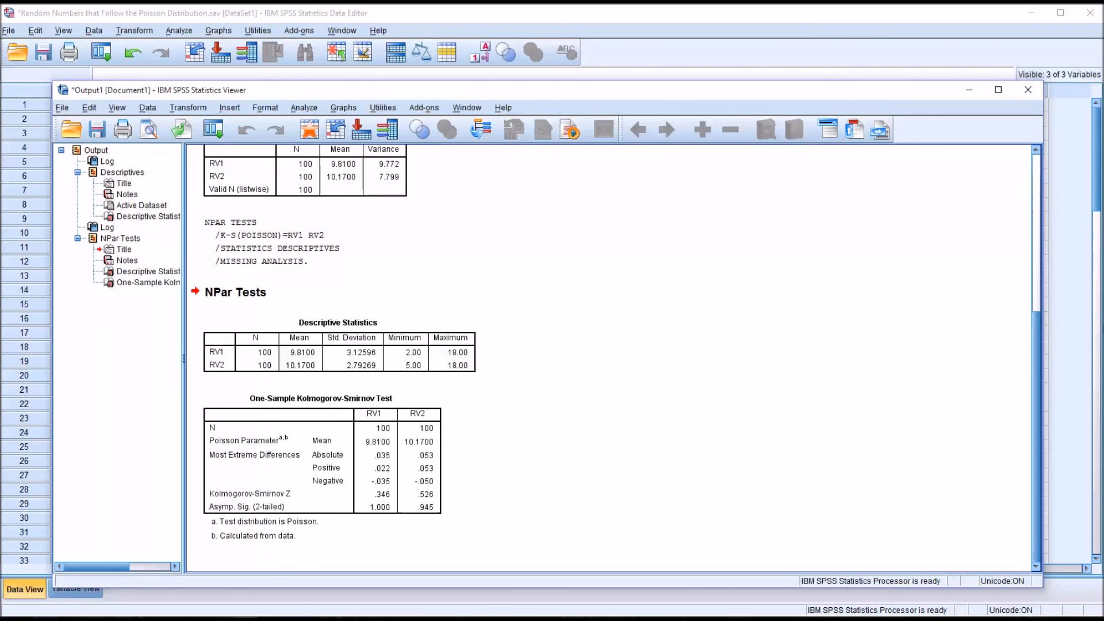
click(372, 520)
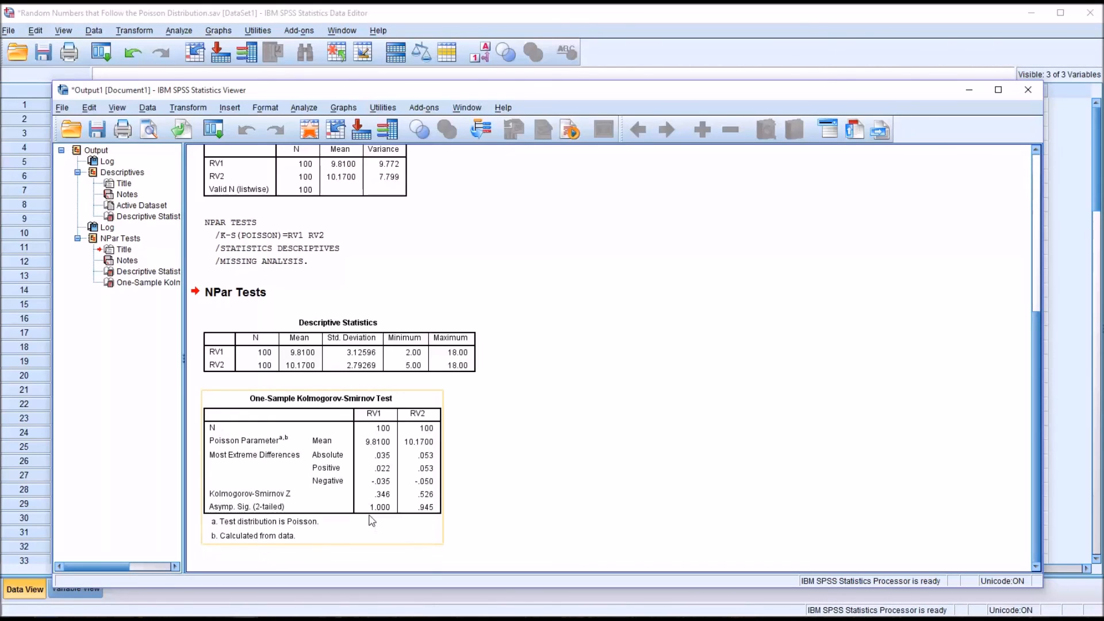
mouse_move(372, 502)
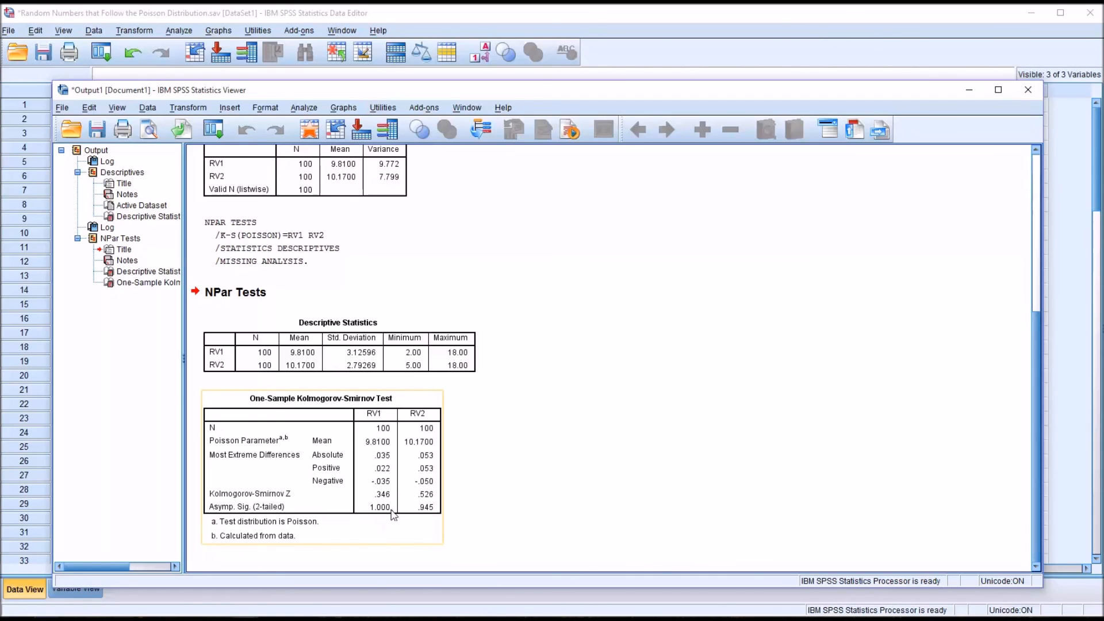
click(584, 531)
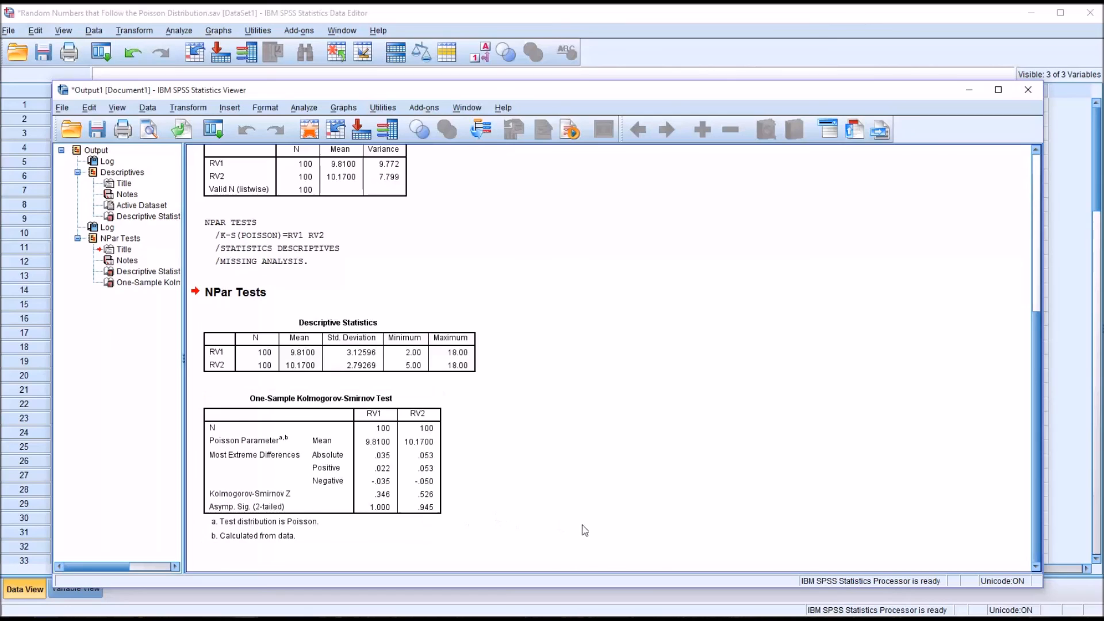
mouse_move(680, 541)
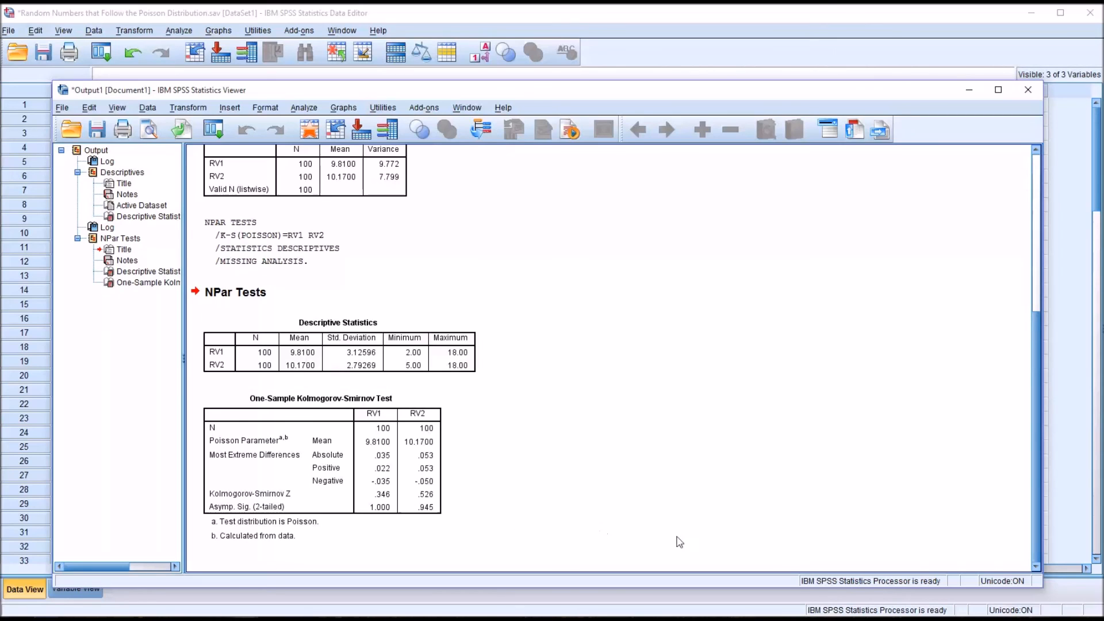
mouse_move(672, 543)
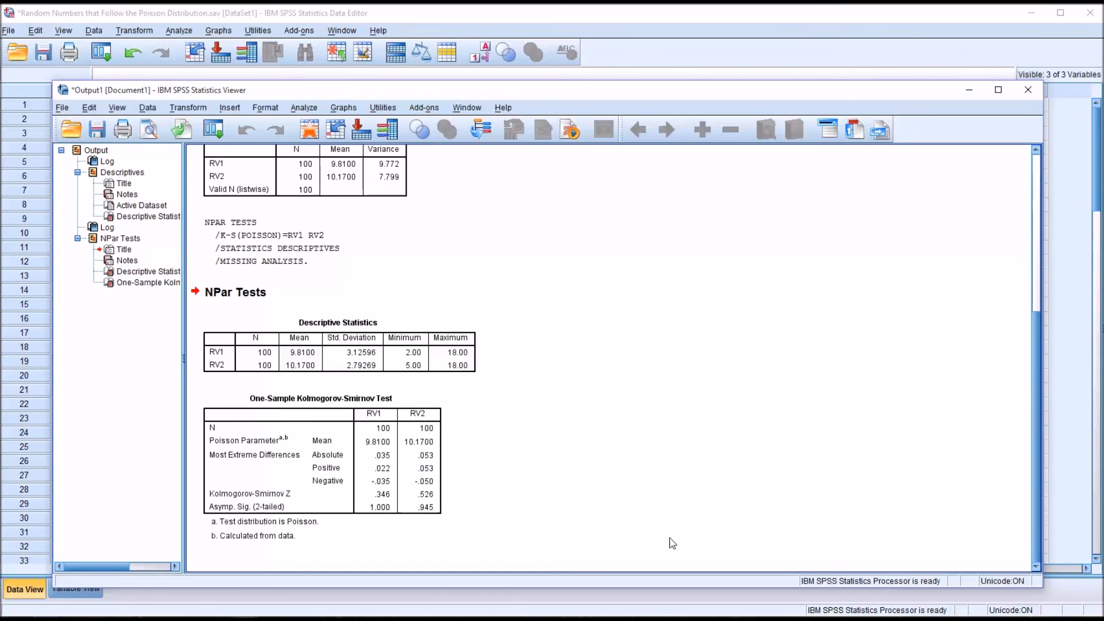